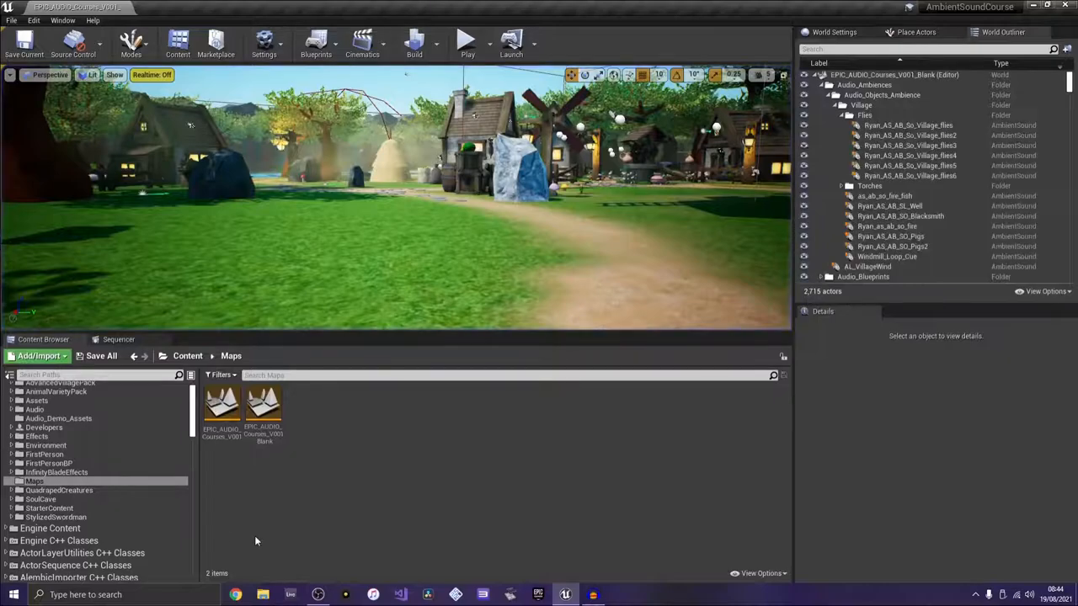
Review the Windmill_Loop cue's three Looping Wave Player layers and their assigned sounds
scroll(down, 3)
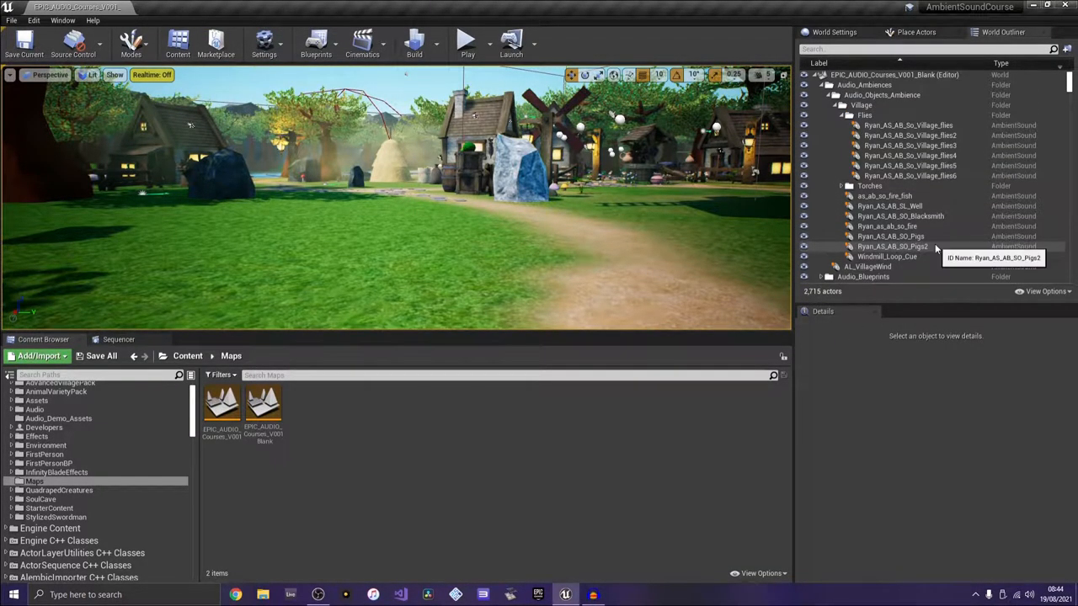
scroll(down, 3)
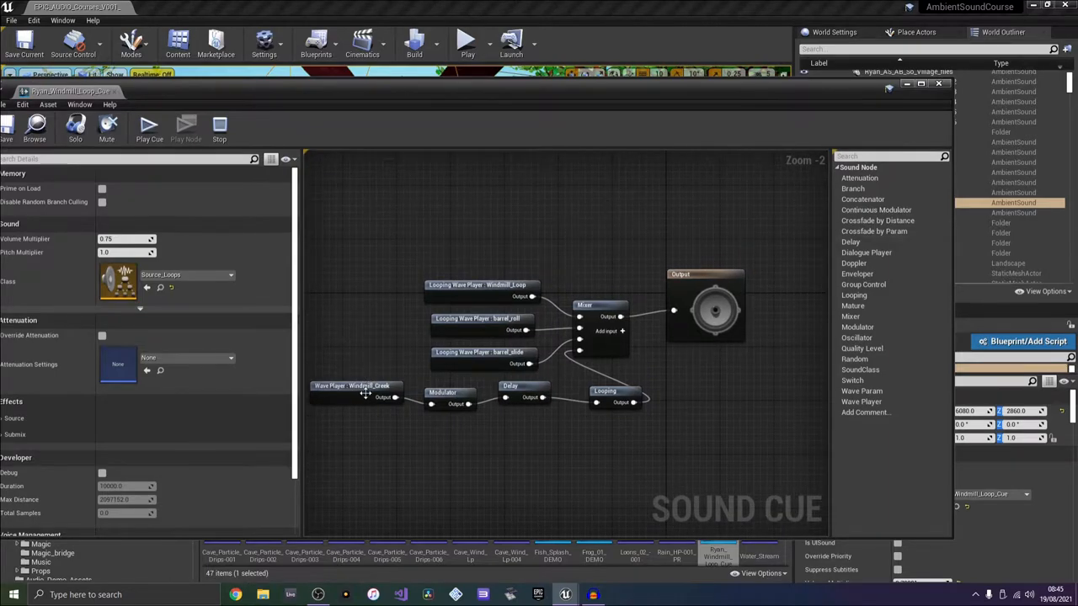
mouse_move(482, 267)
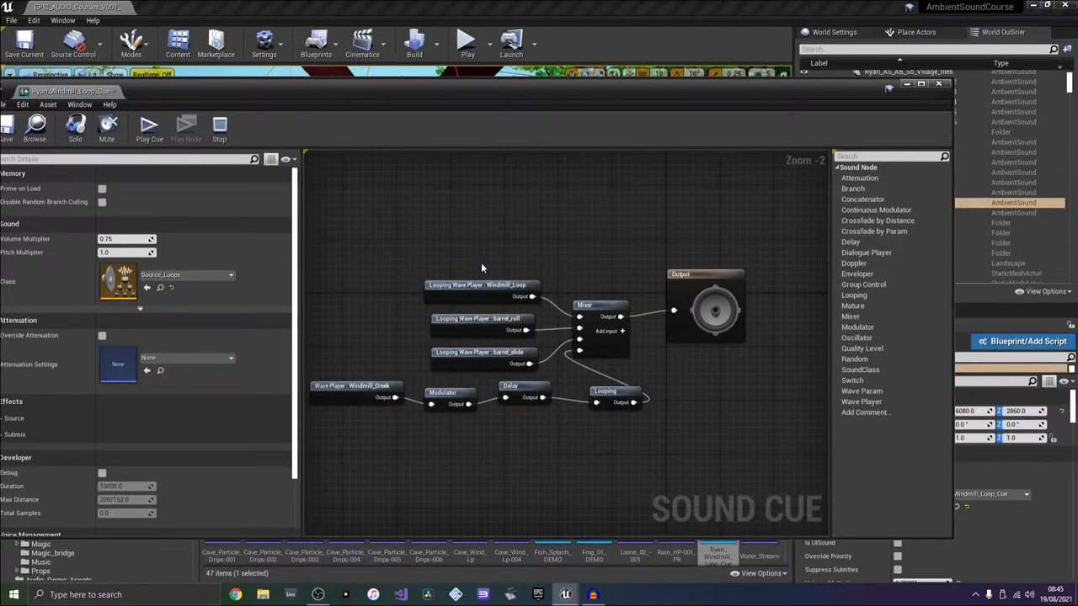
click(478, 289)
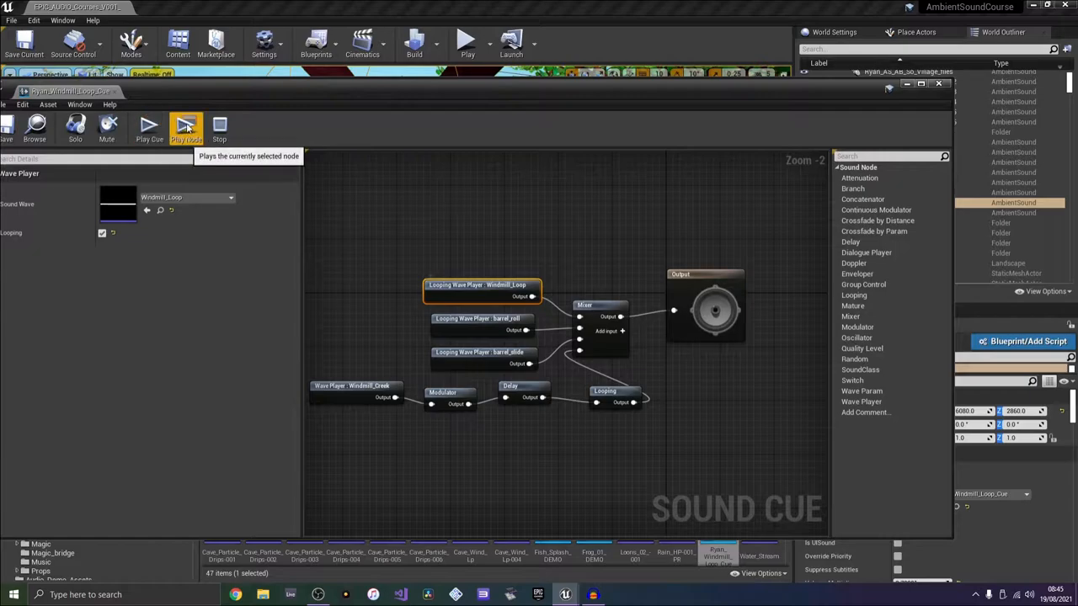
click(480, 319)
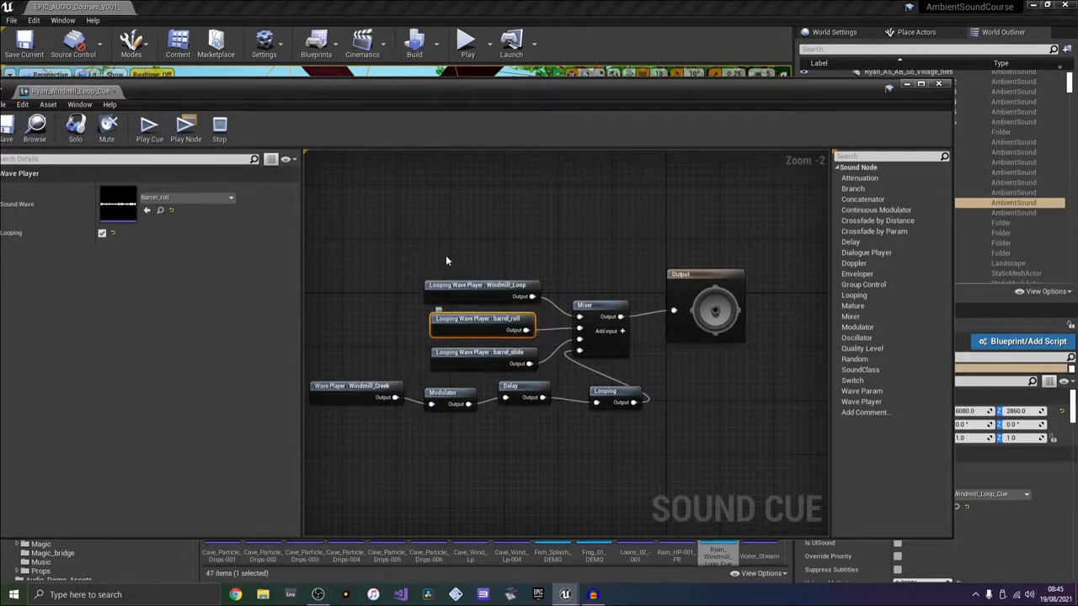
click(482, 352)
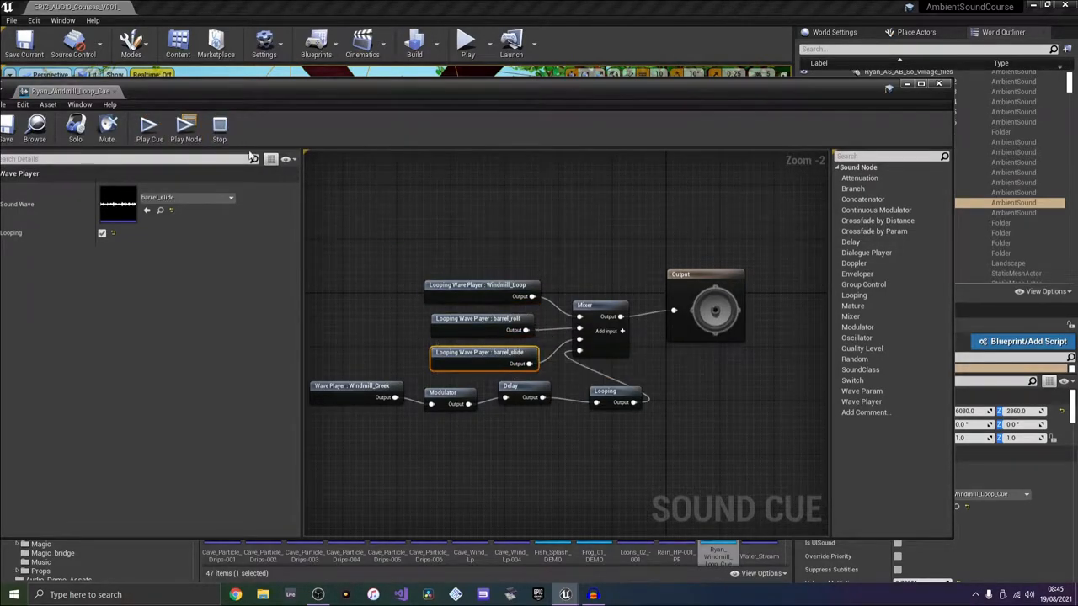
Check the cue's overall settings and the Mixer's per-input volume levels
click(600, 304)
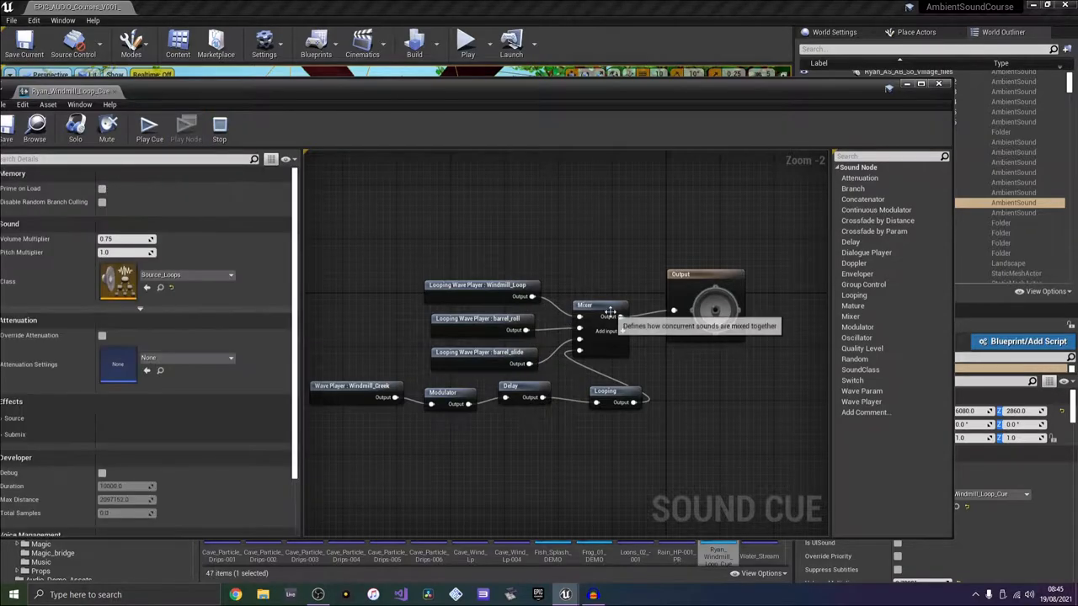
click(600, 305)
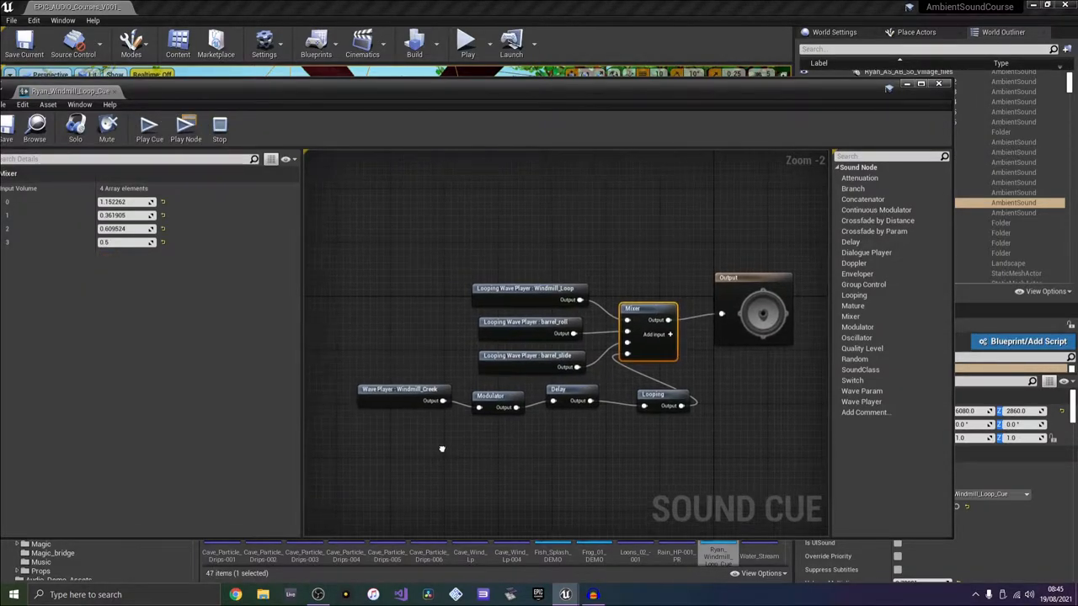
click(399, 389)
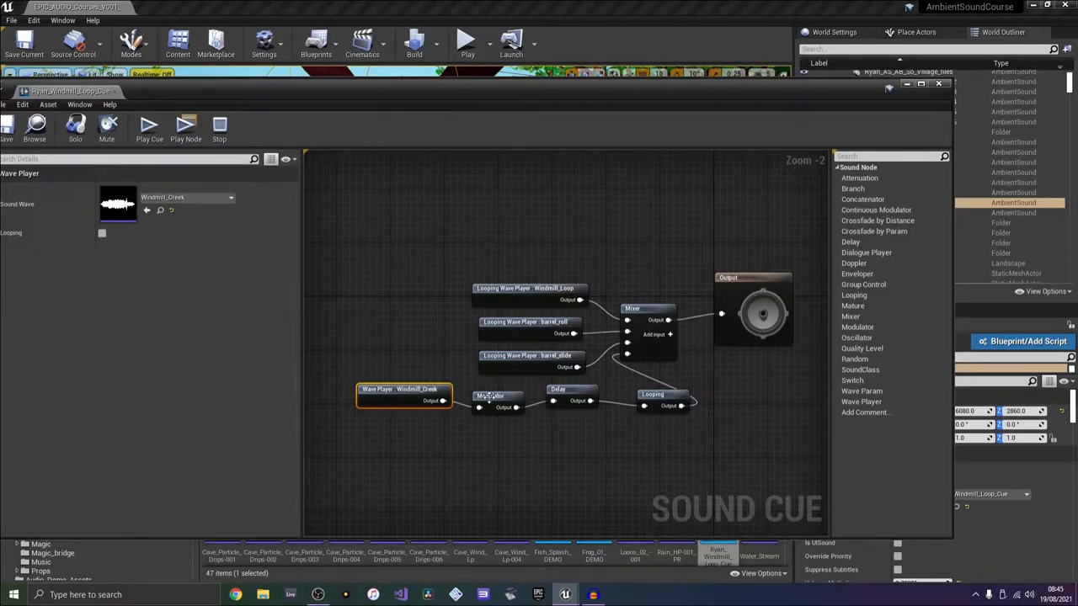
click(497, 396)
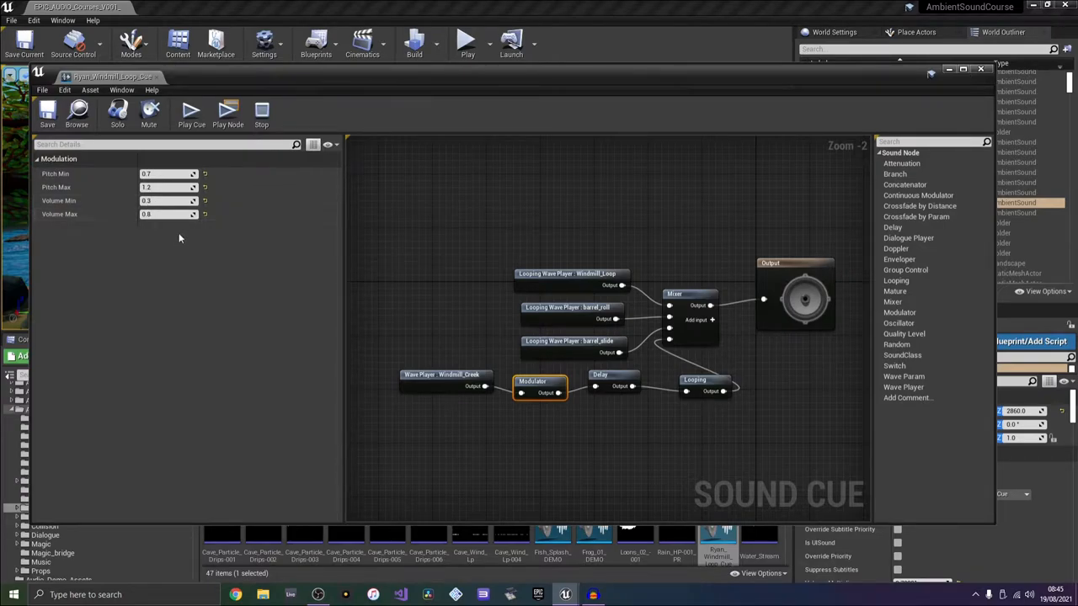
click(441, 373)
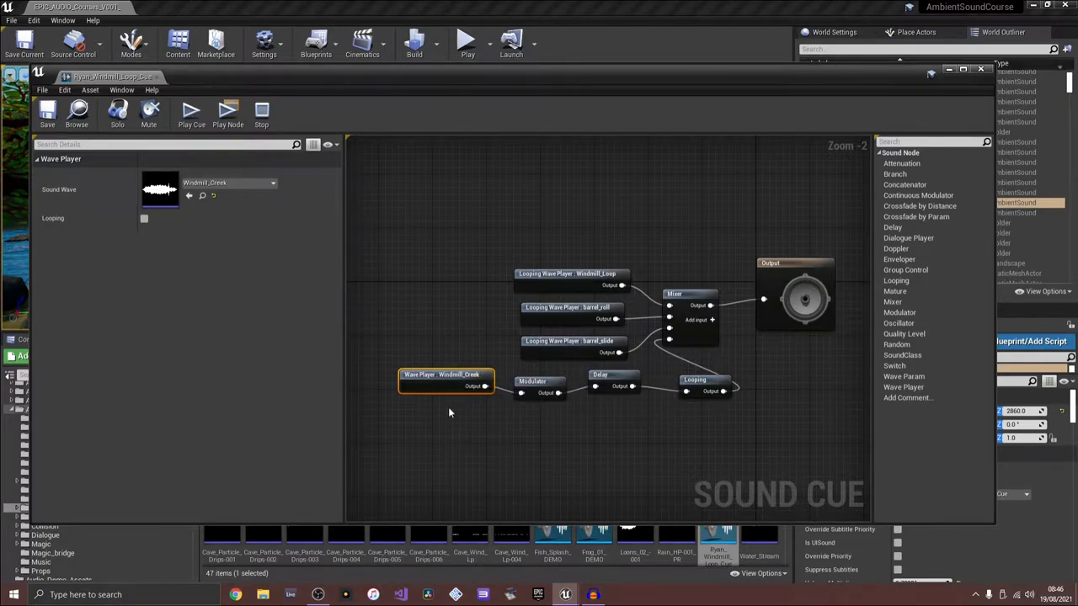
mouse_move(446, 379)
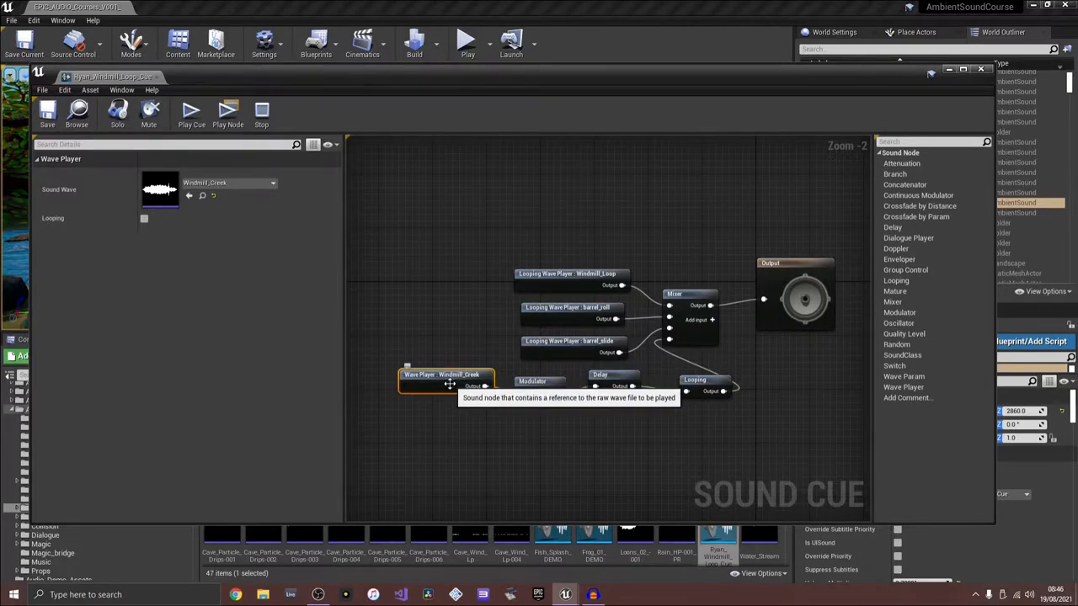
mouse_move(532, 381)
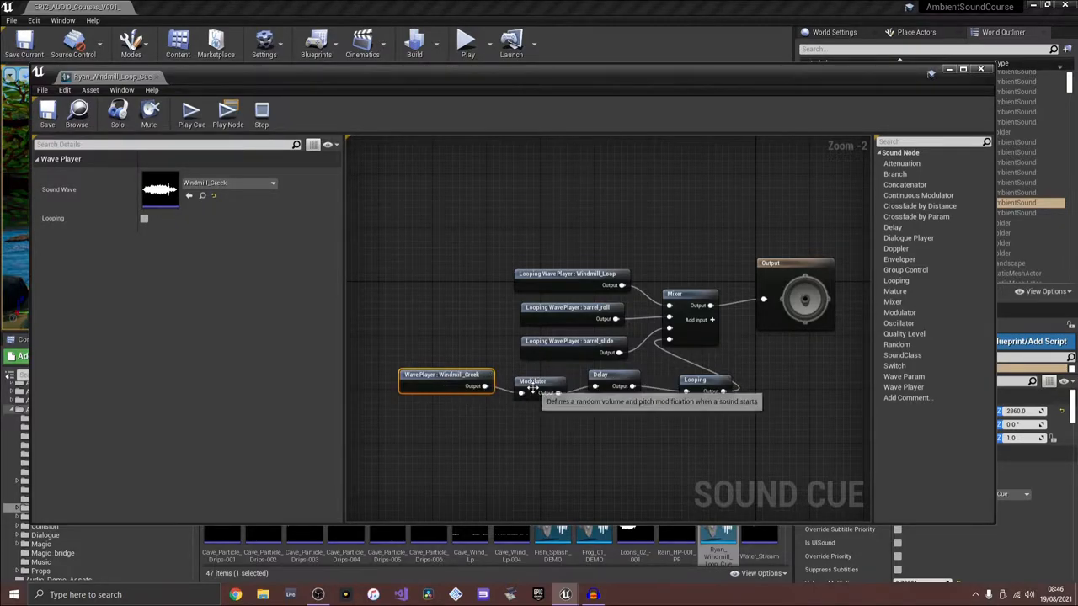
click(532, 381)
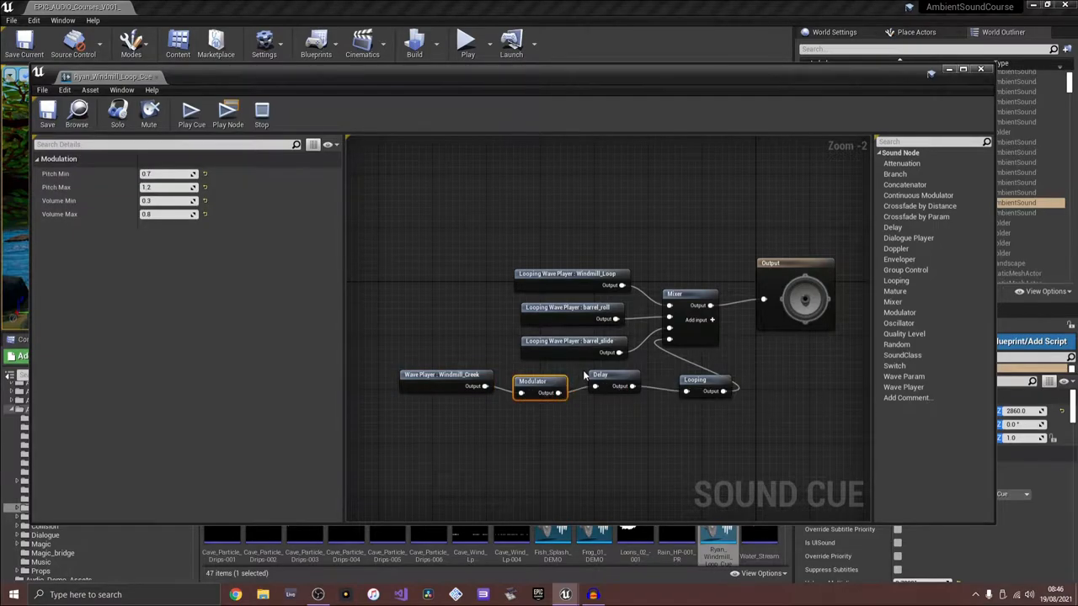
mouse_move(533, 380)
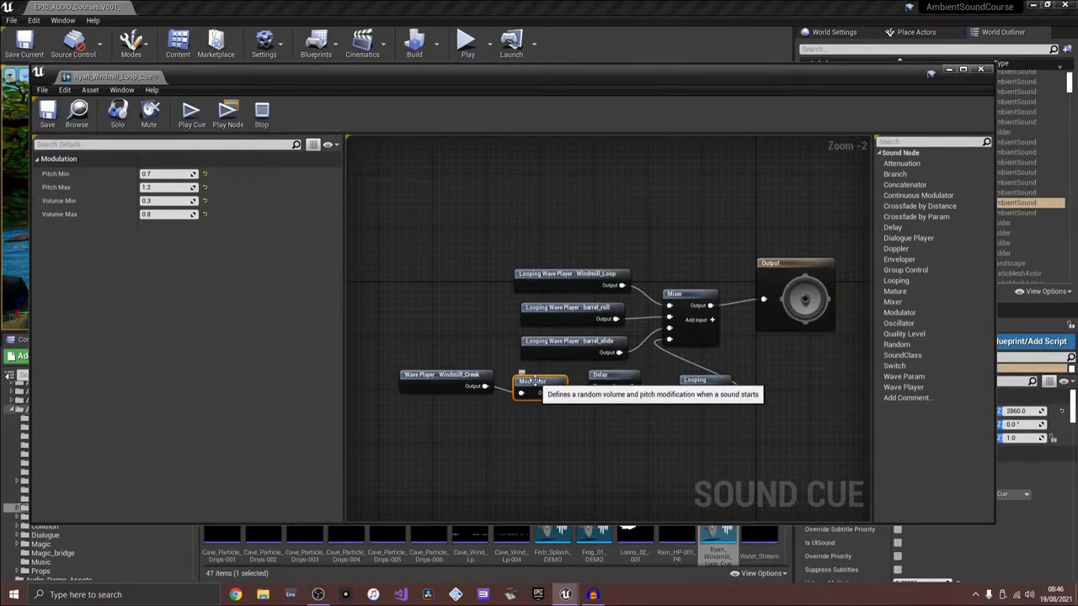
mouse_move(470, 362)
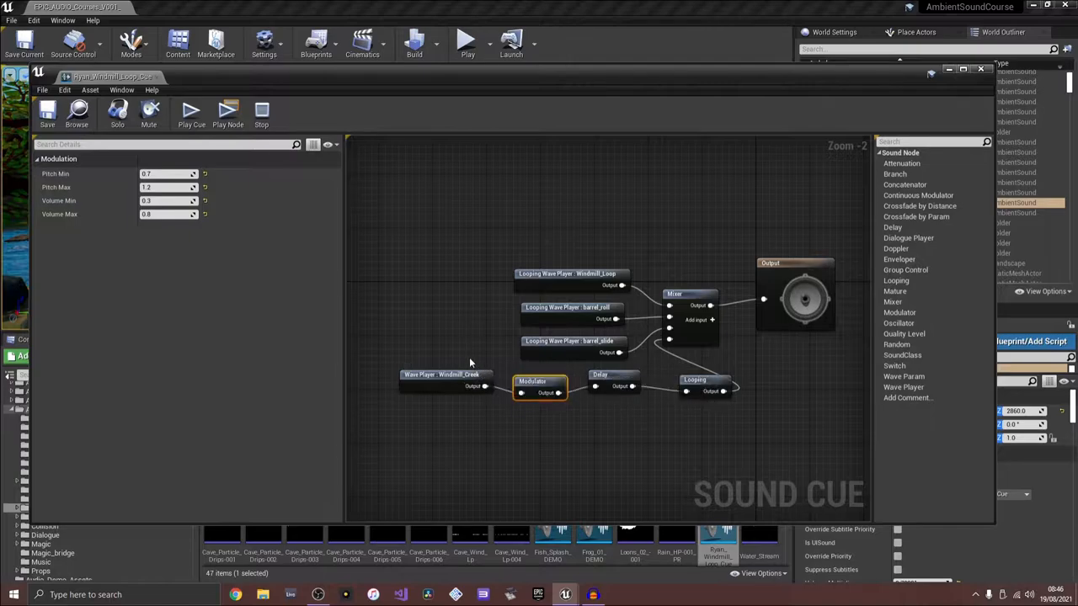
mouse_move(485, 445)
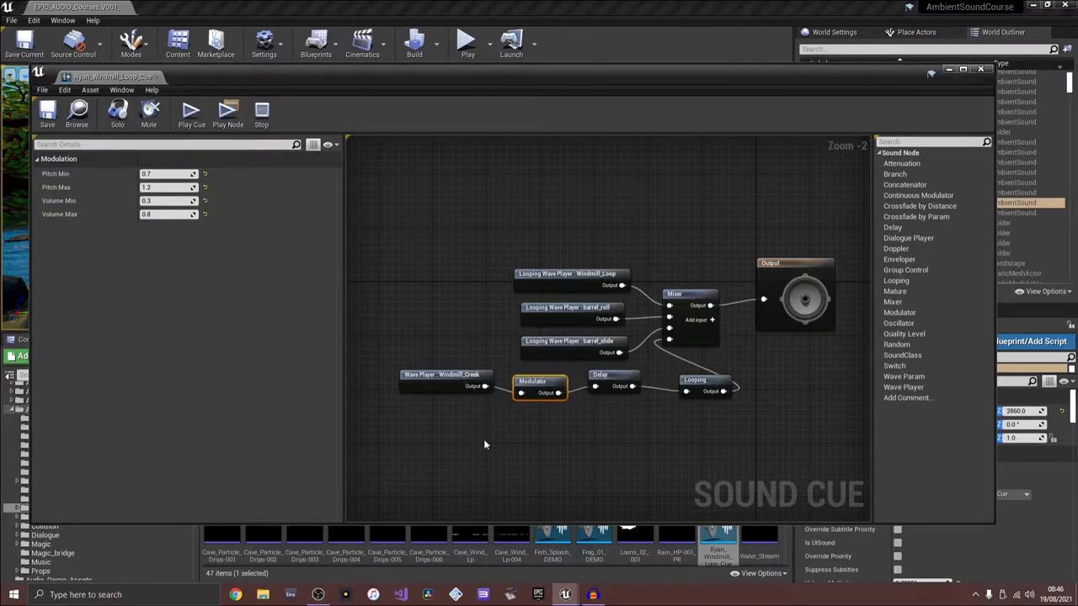
click(613, 381)
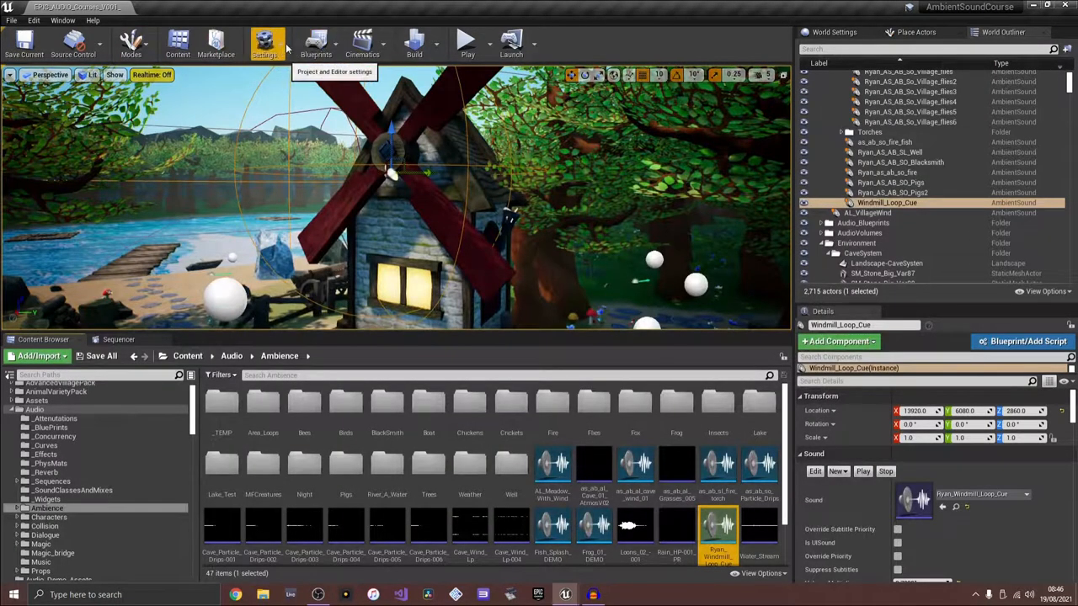
Select a BP_House and BP_Tree14 near the well, then bring up the well's ambient sound cue
click(264, 44)
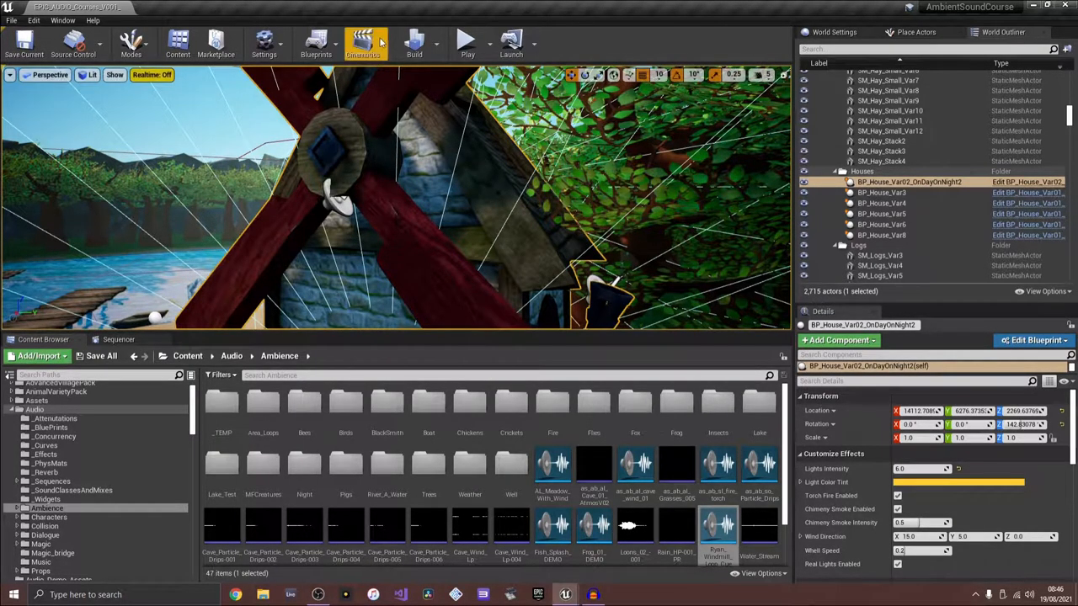
click(263, 42)
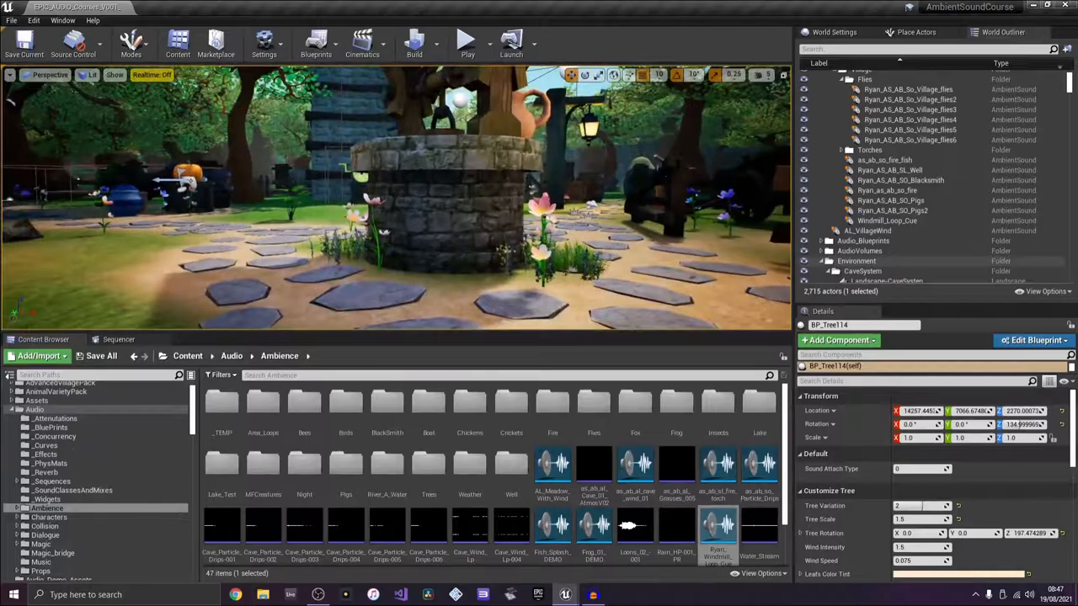
click(890, 170)
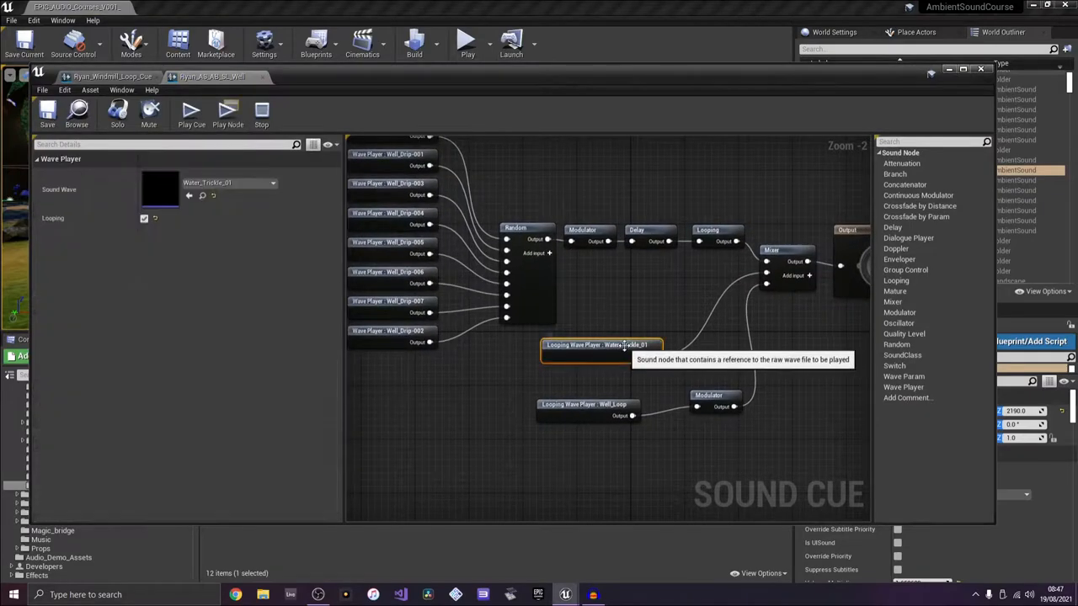
mouse_move(541, 389)
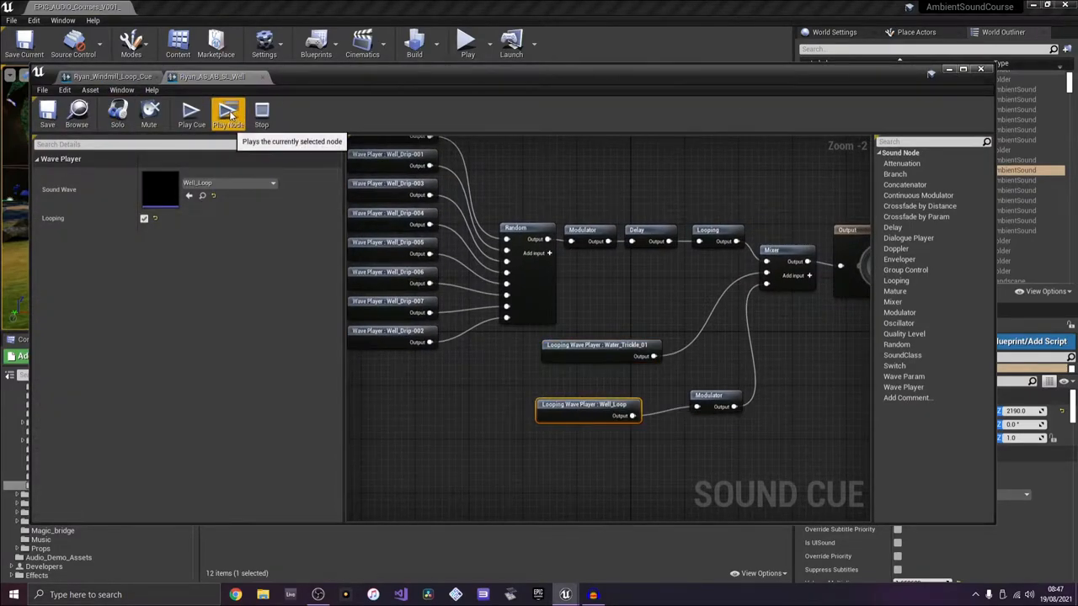
mouse_move(778, 337)
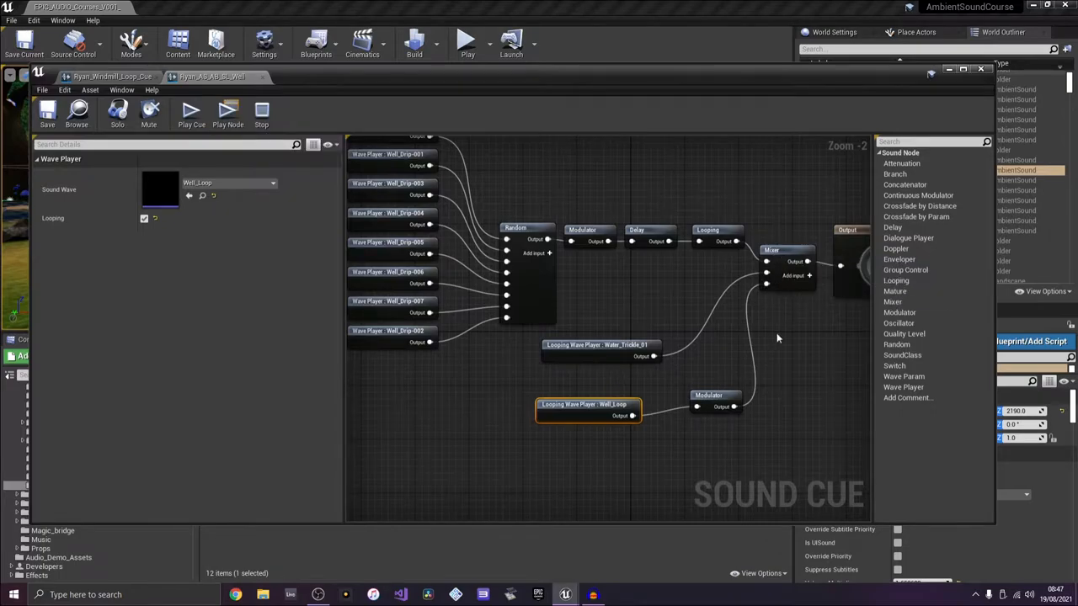
Inspect the Random node's settings and the Modulator's pitch and volume ranges
click(529, 229)
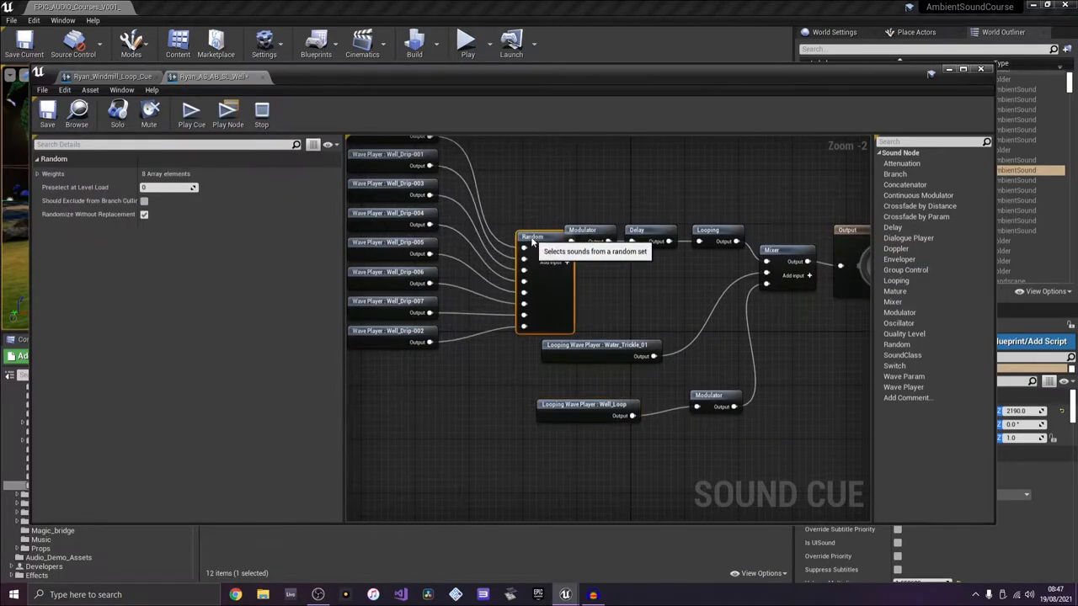
click(229, 114)
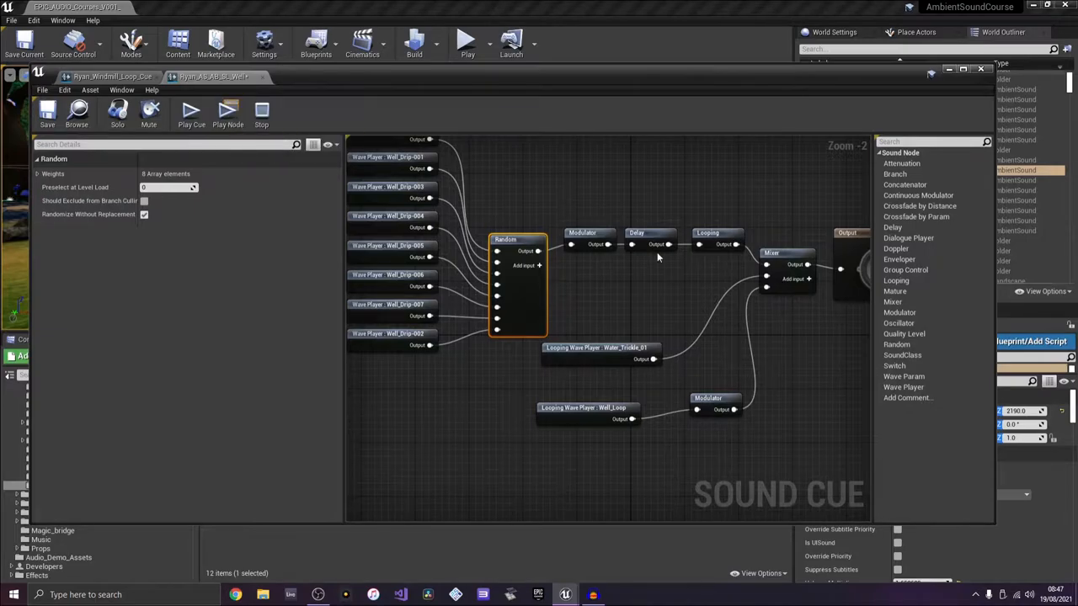
click(583, 232)
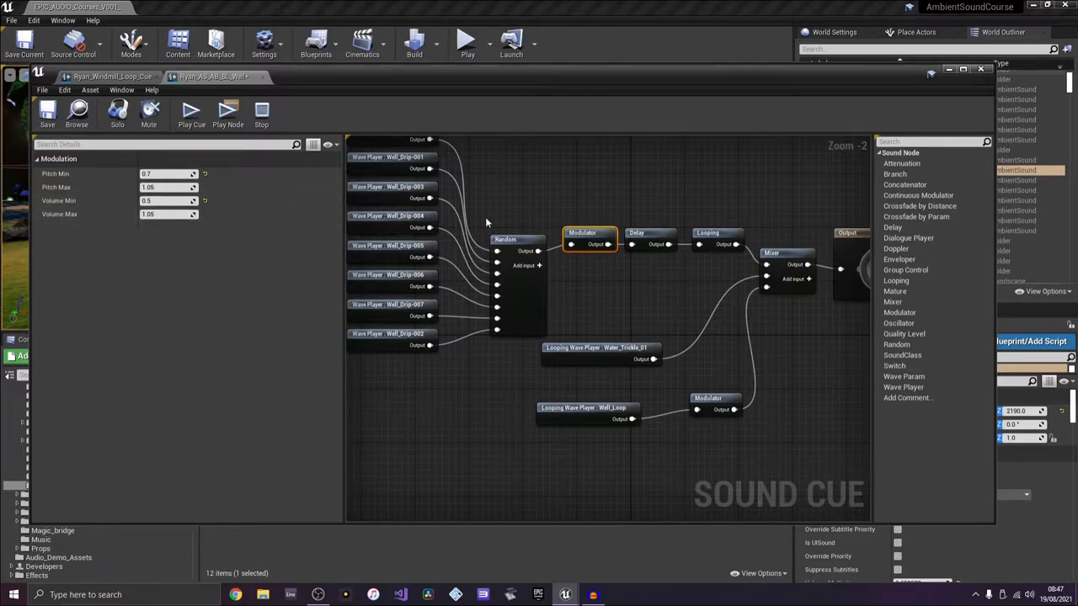
mouse_move(527, 200)
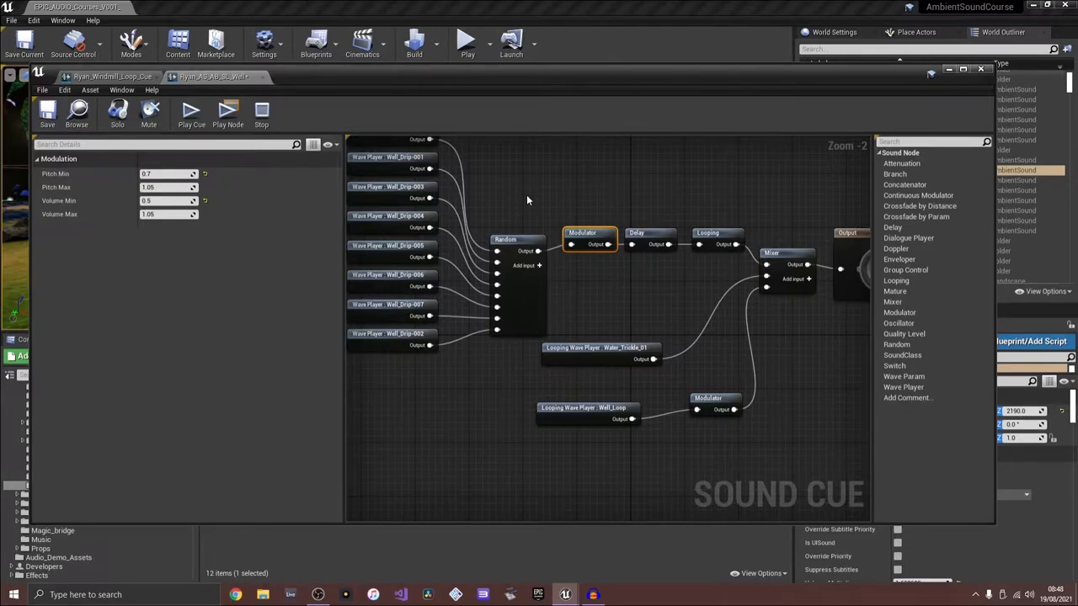
Check the Random, Delay and Looping node settings, then close the well cue back to the level
click(636, 232)
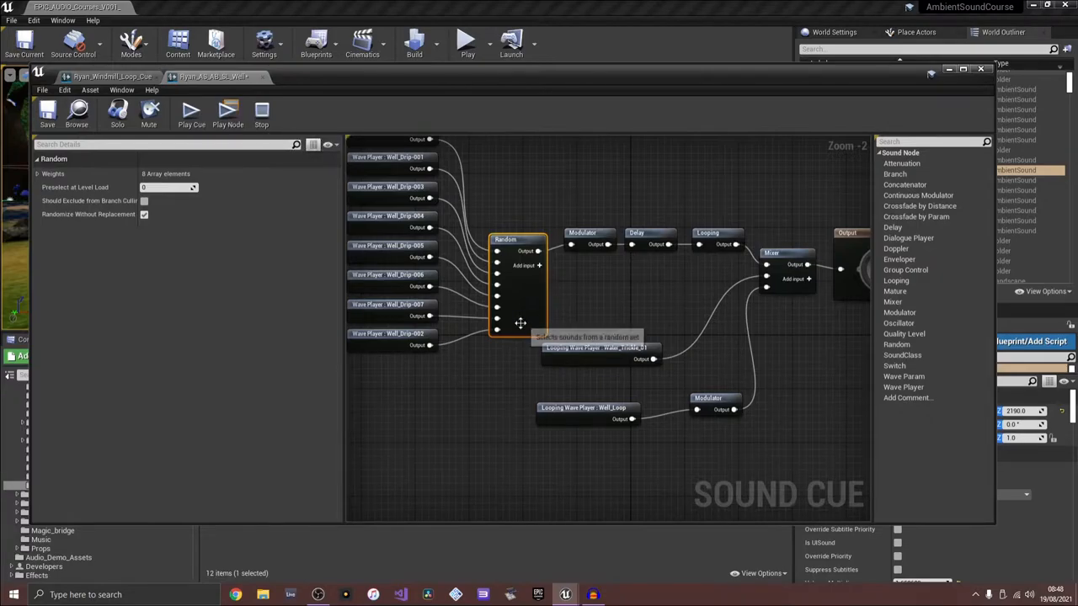
mouse_move(475, 404)
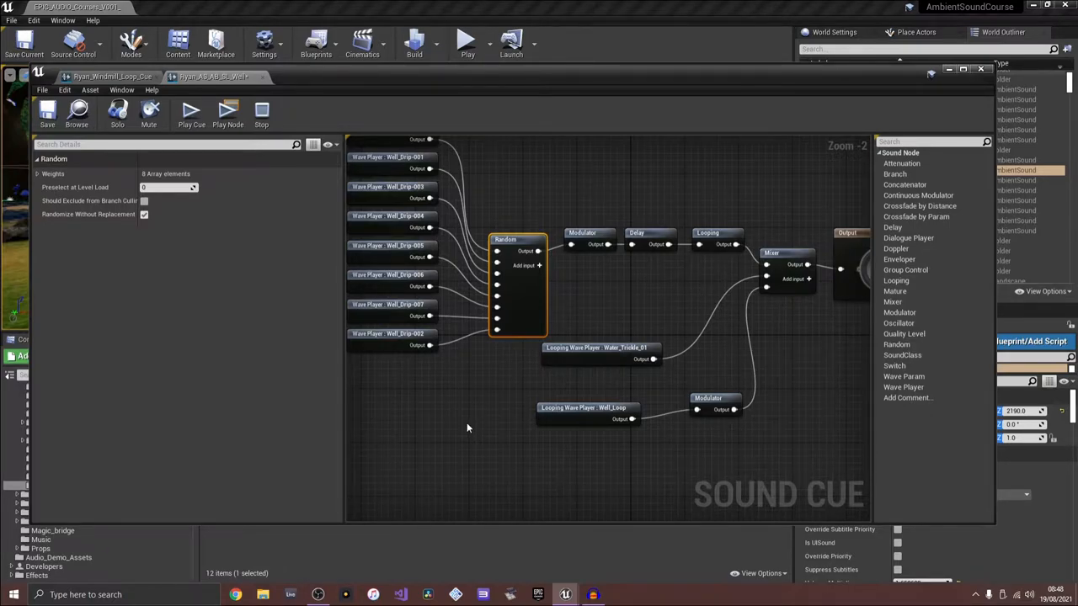
click(650, 232)
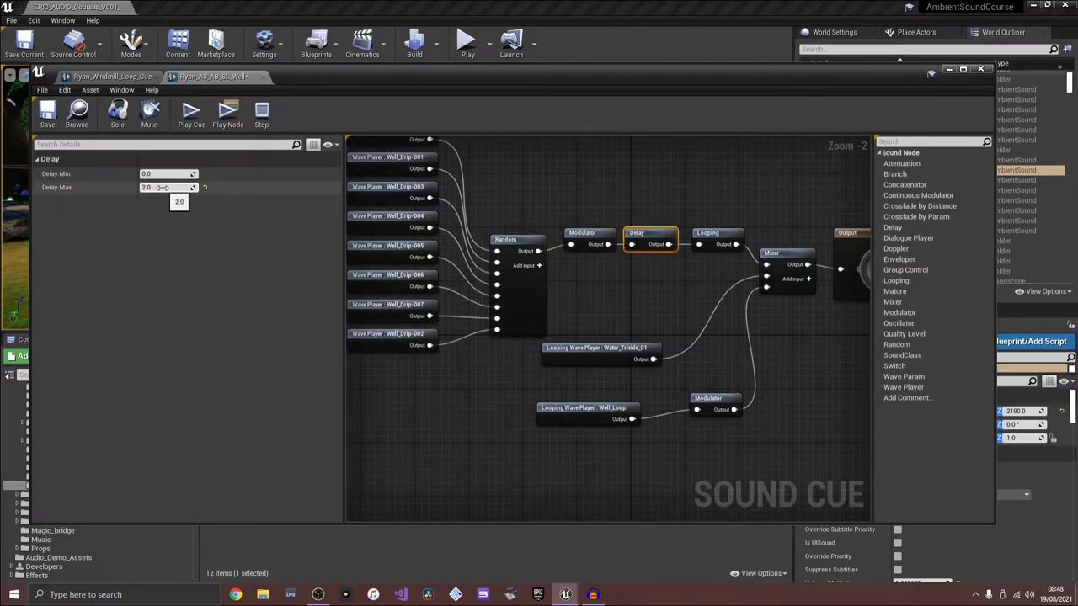
mouse_move(300, 166)
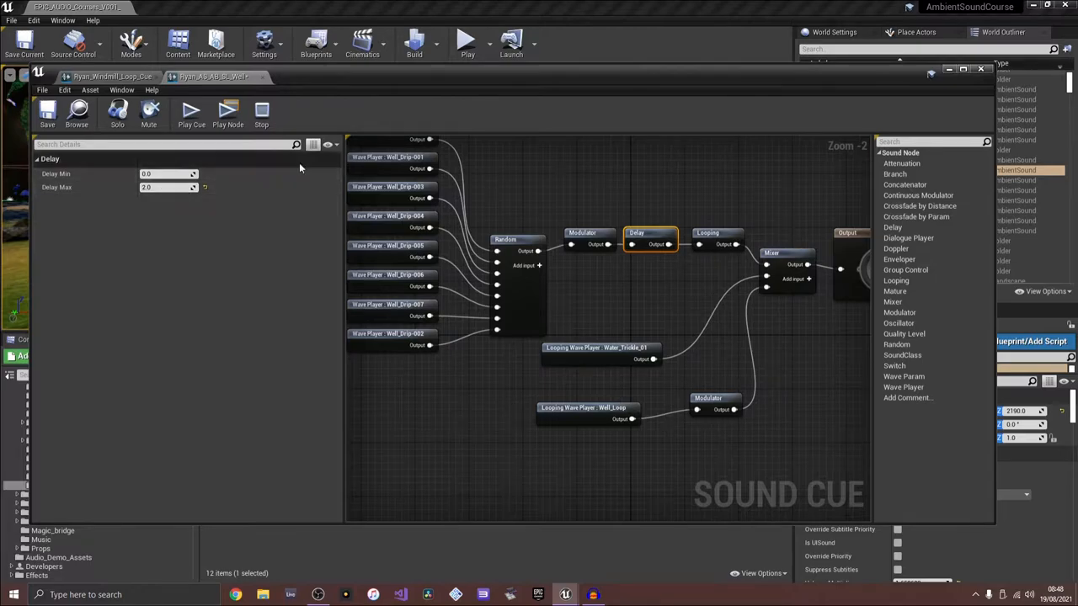
click(717, 232)
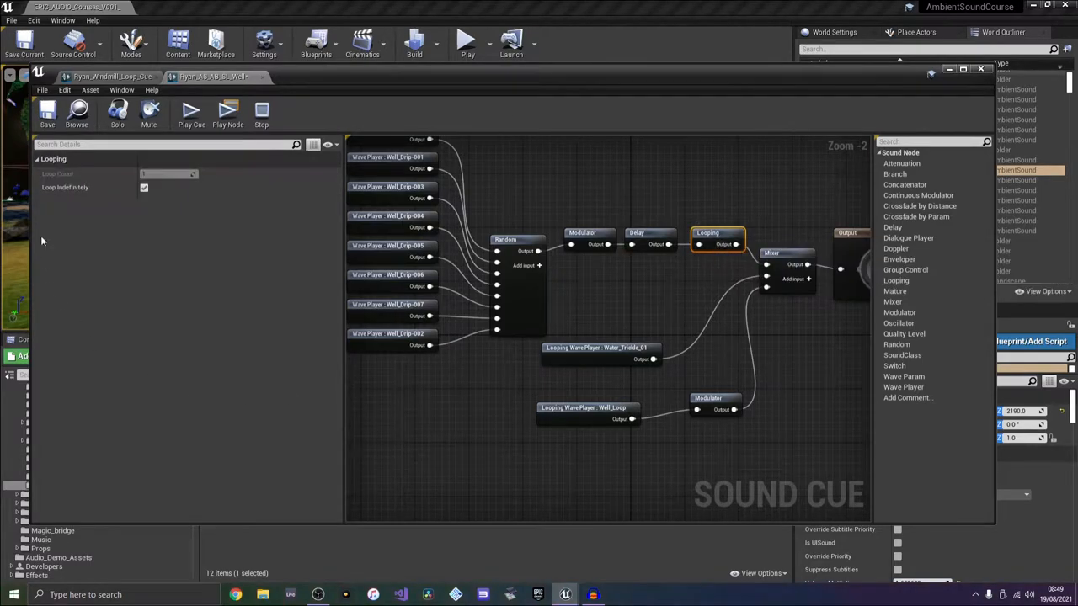
click(784, 252)
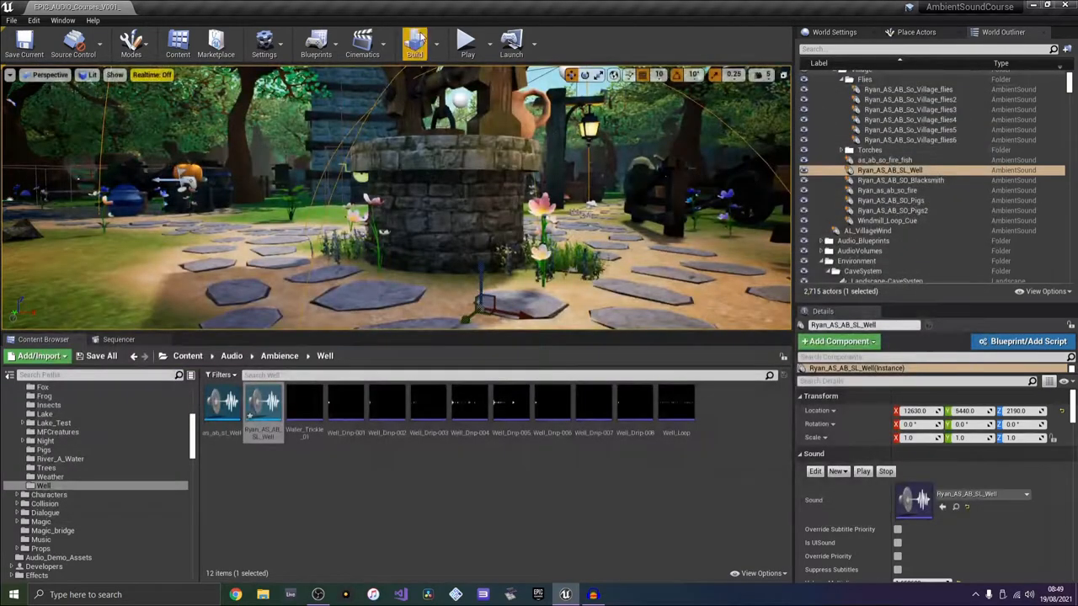
Select the flower and dust particles by the well, then the well AmbientSound actor's Details at Attenuation
click(263, 42)
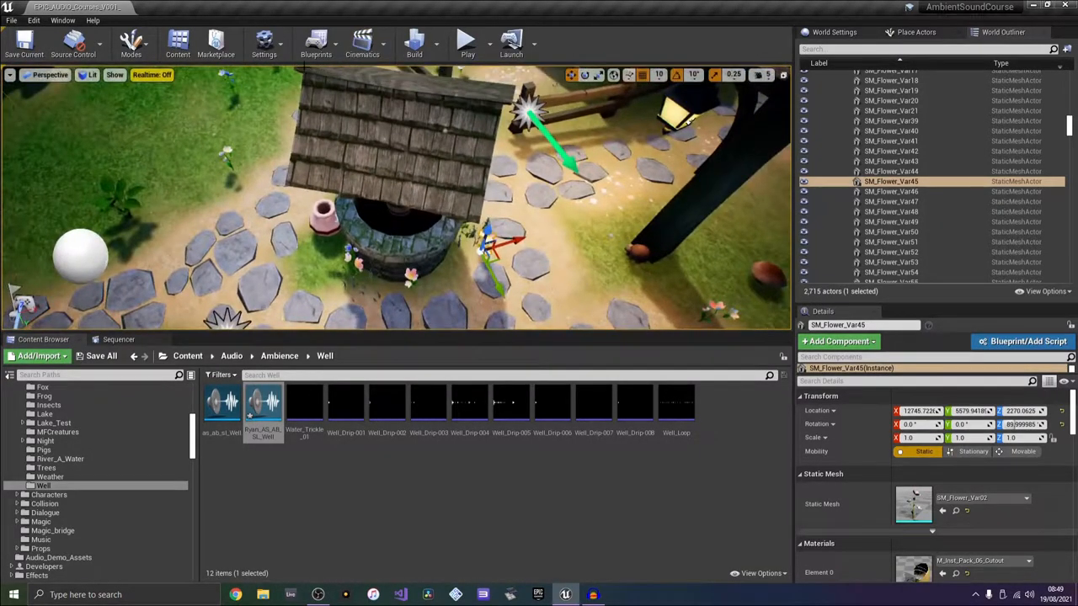
click(262, 42)
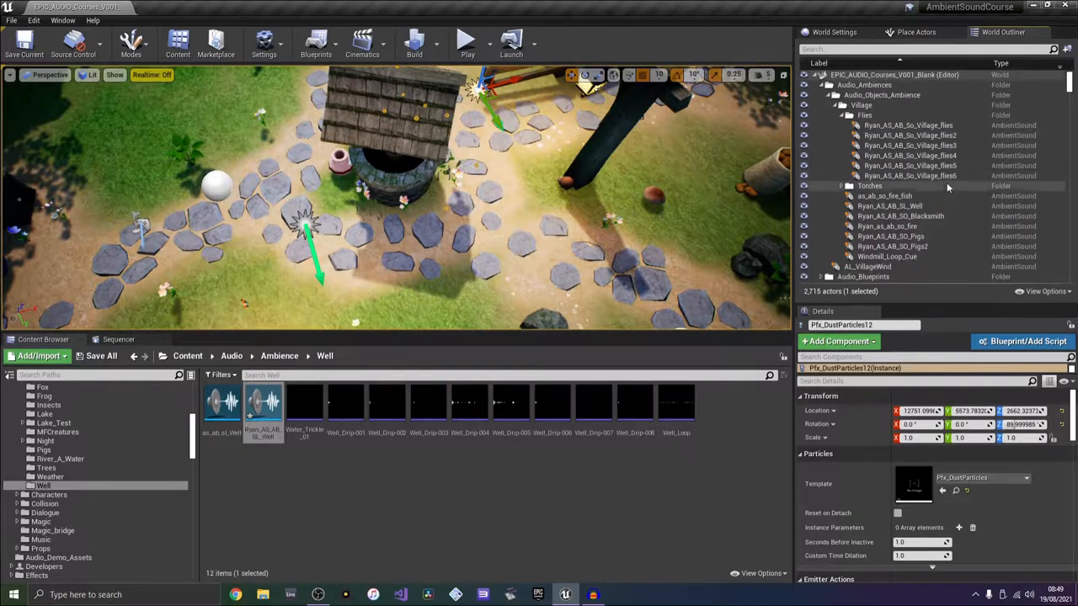
click(889, 206)
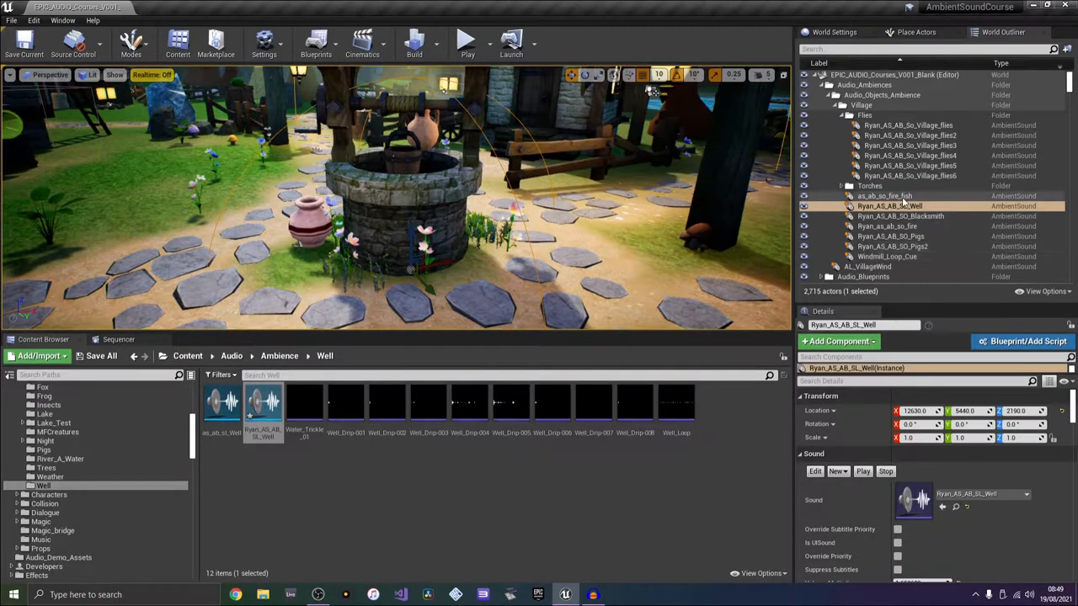
scroll(down, 3)
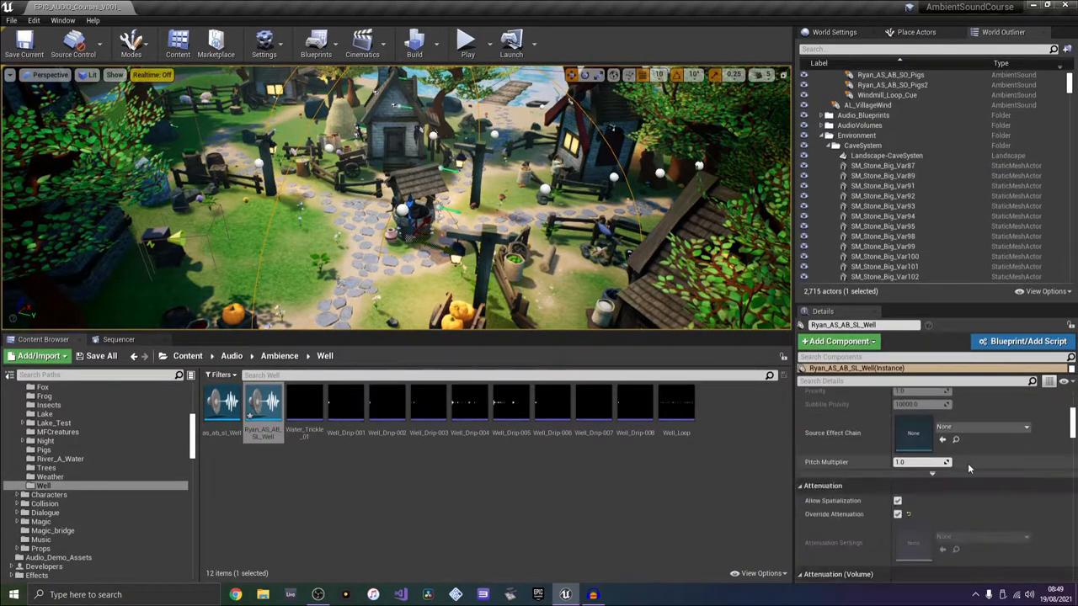
Scroll to Attenuation (Volume) and (Spatialization) showing the well sound's Inner Radius and Falloff Distance
scroll(down, 3)
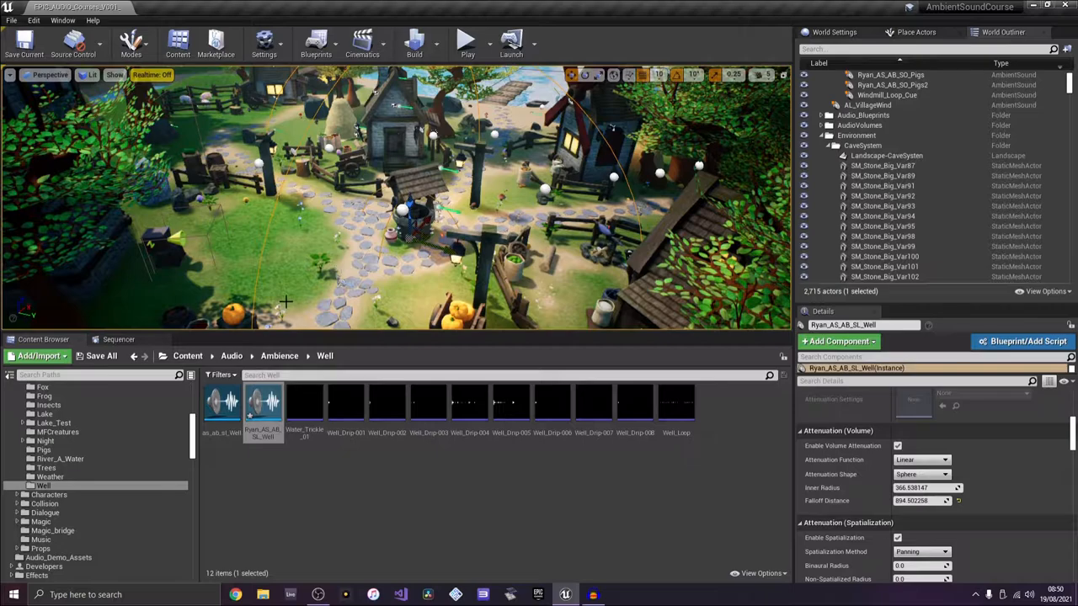
mouse_move(372, 209)
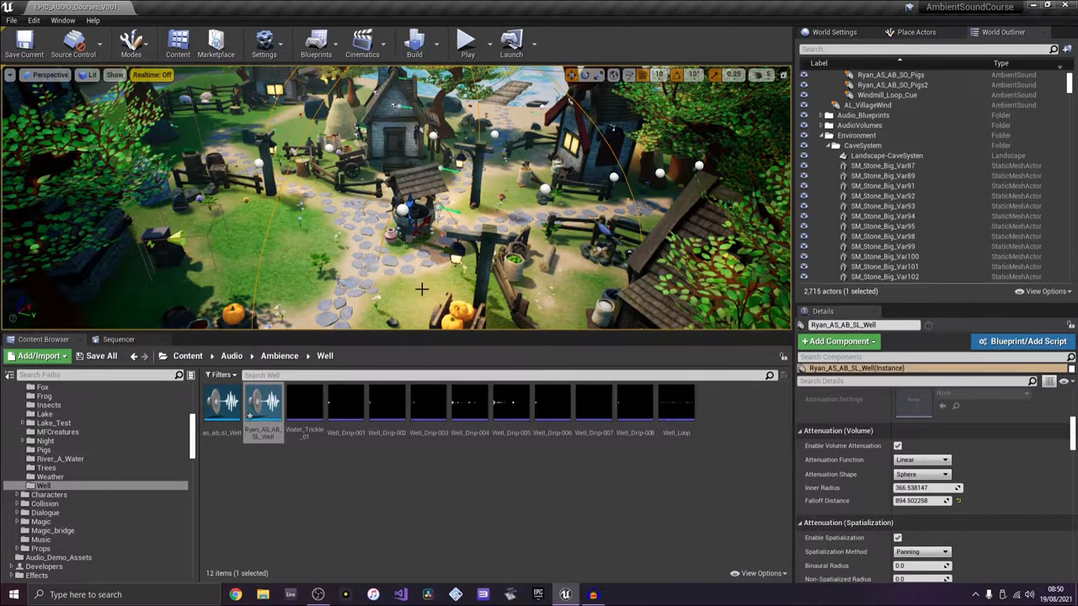
mouse_move(405, 300)
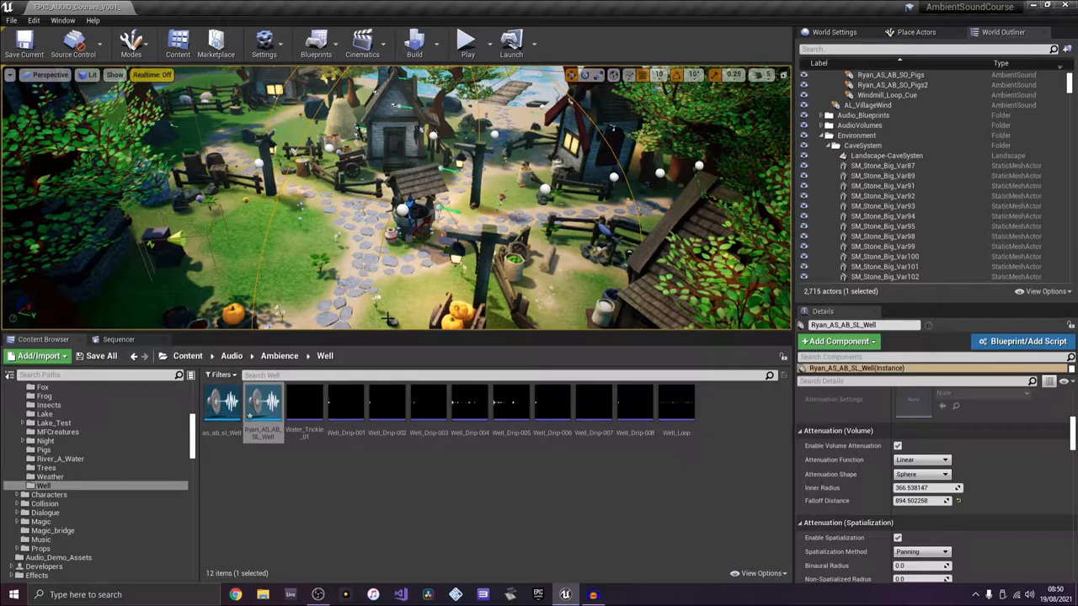
mouse_move(385, 262)
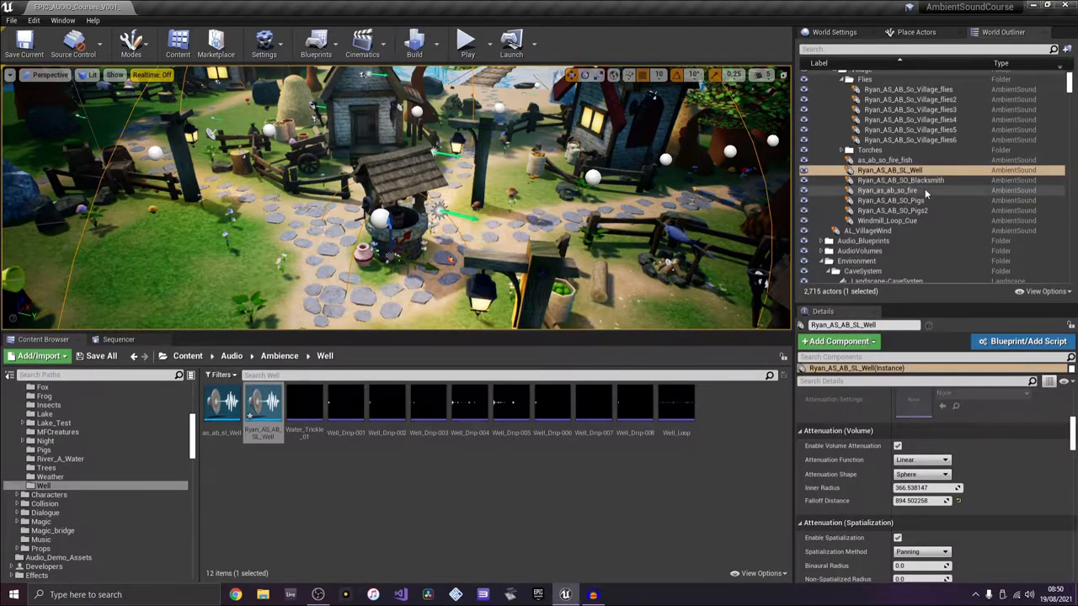
Select the blacksmith AmbientSound and bring up its sound cue graph
click(901, 180)
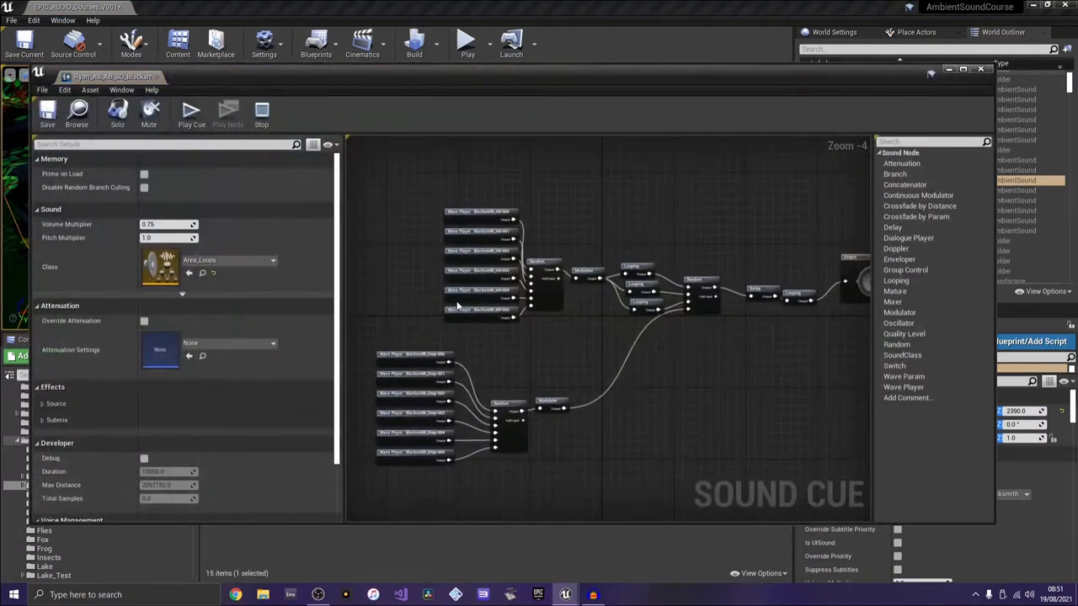
scroll(down, 3)
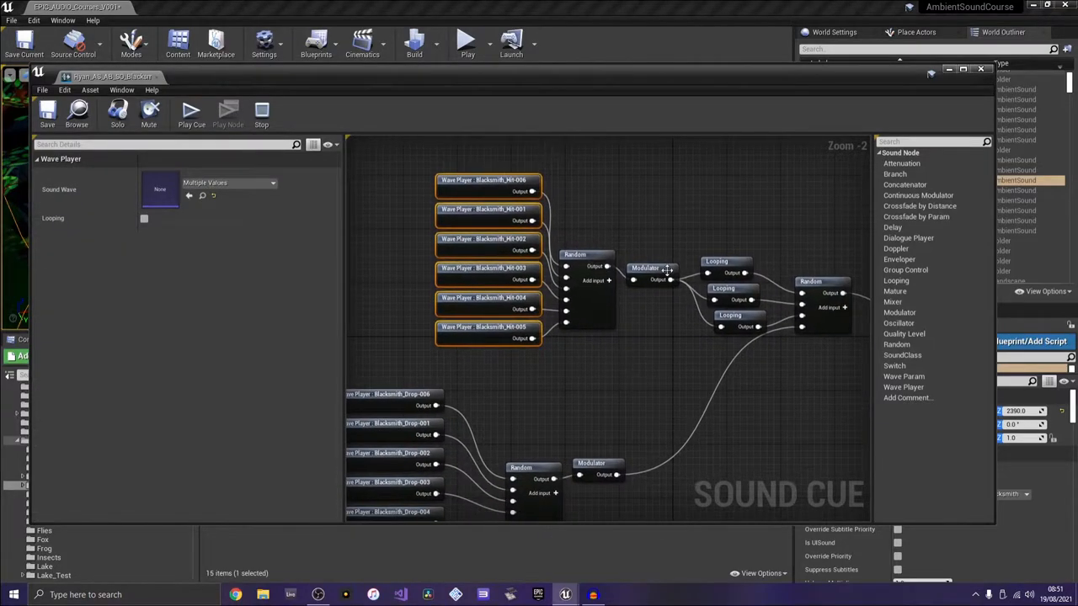
click(650, 273)
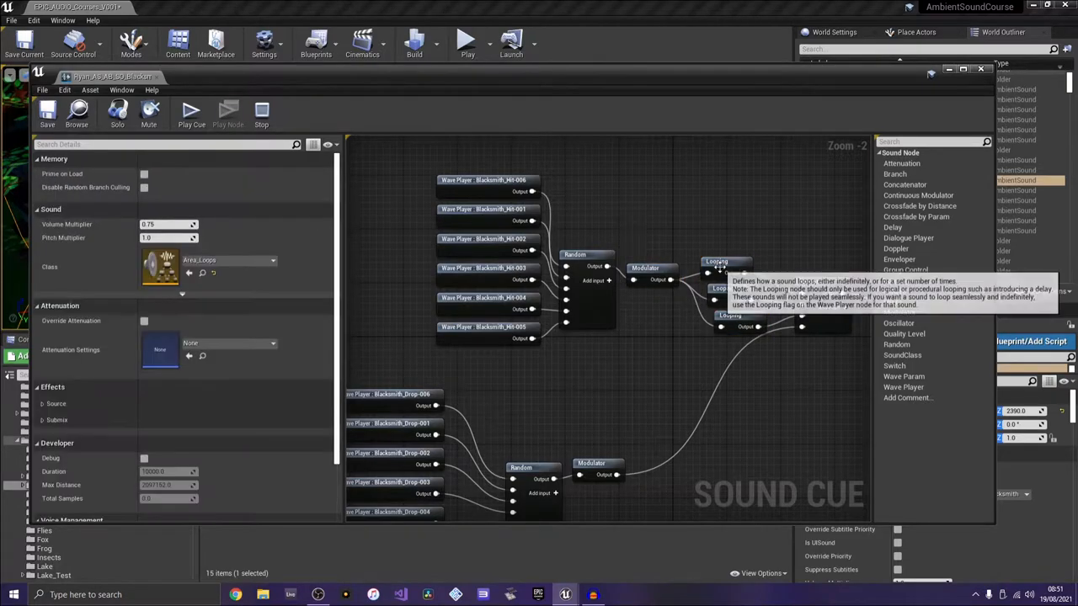
click(726, 261)
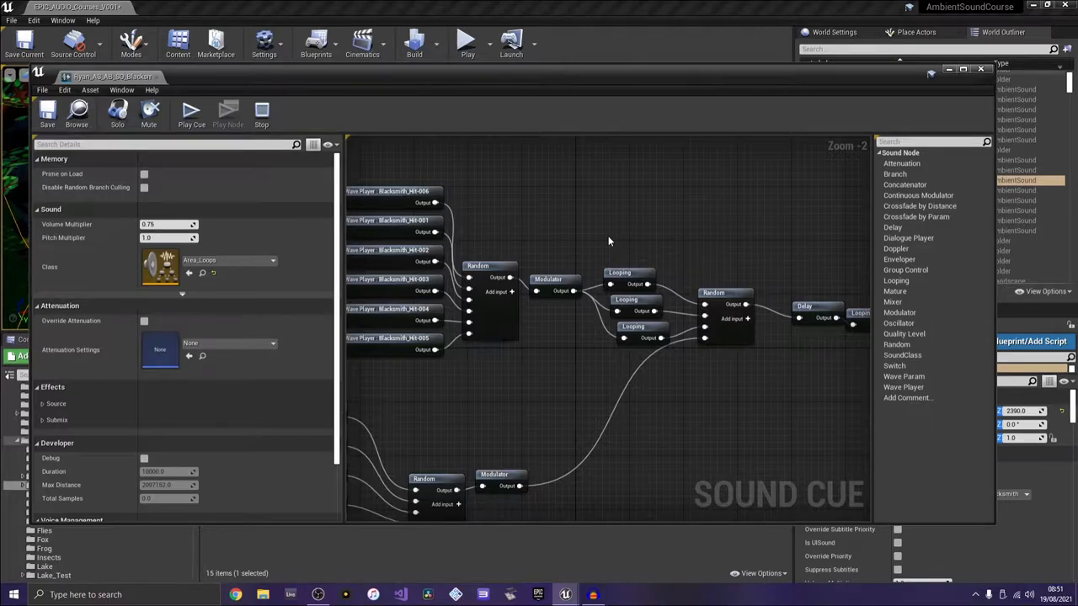
mouse_move(621, 256)
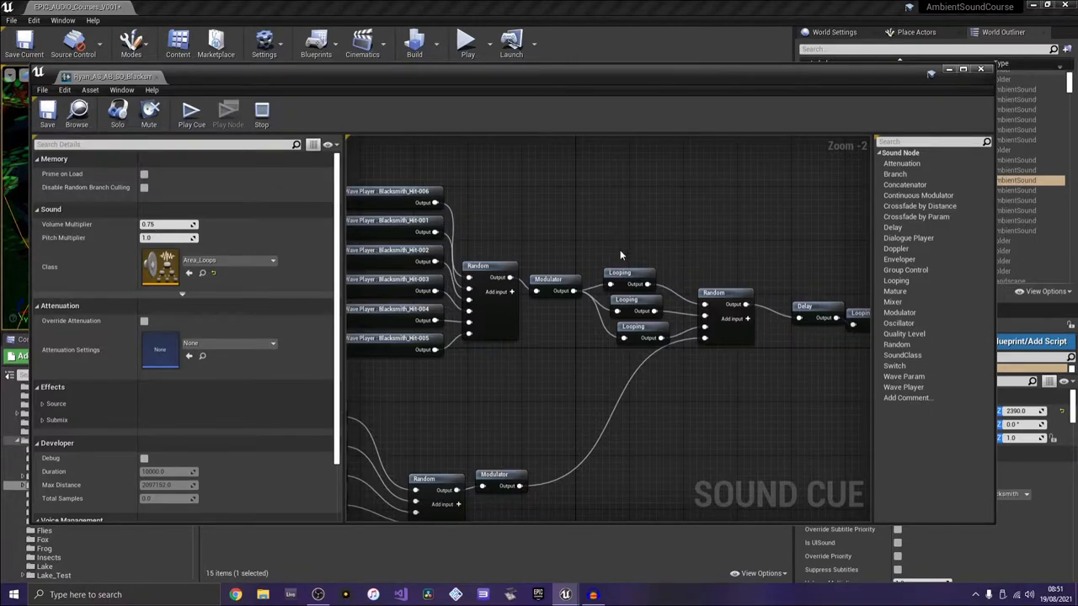
mouse_move(510, 73)
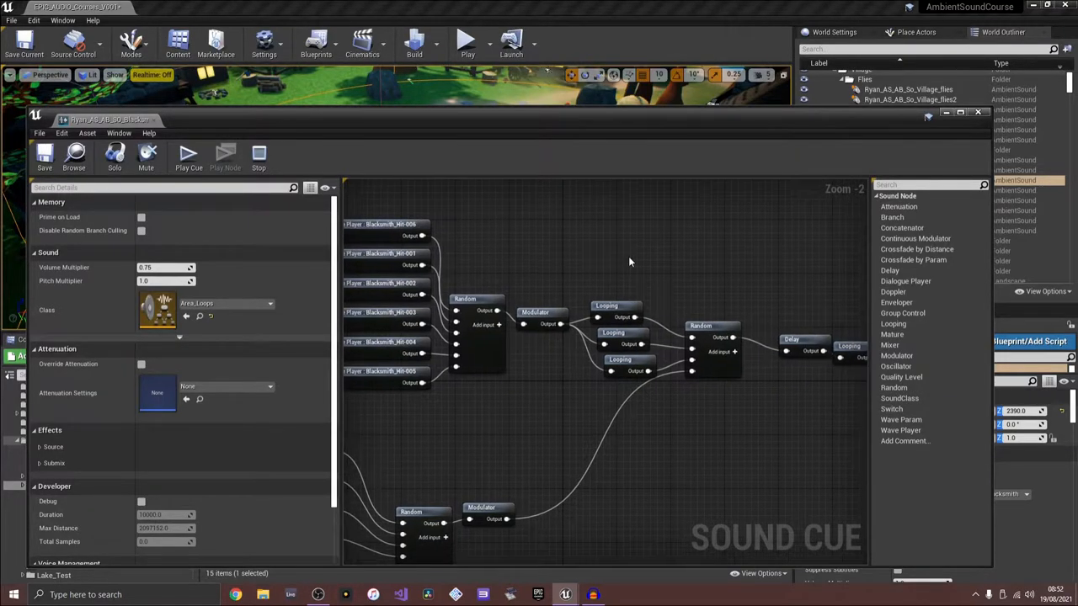
mouse_move(615, 306)
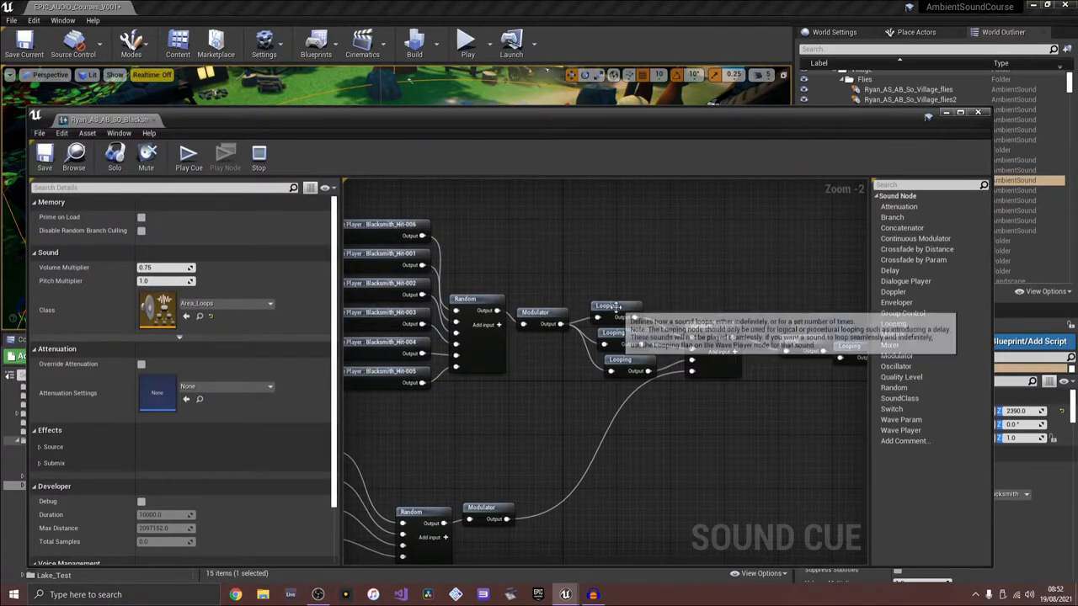
click(617, 310)
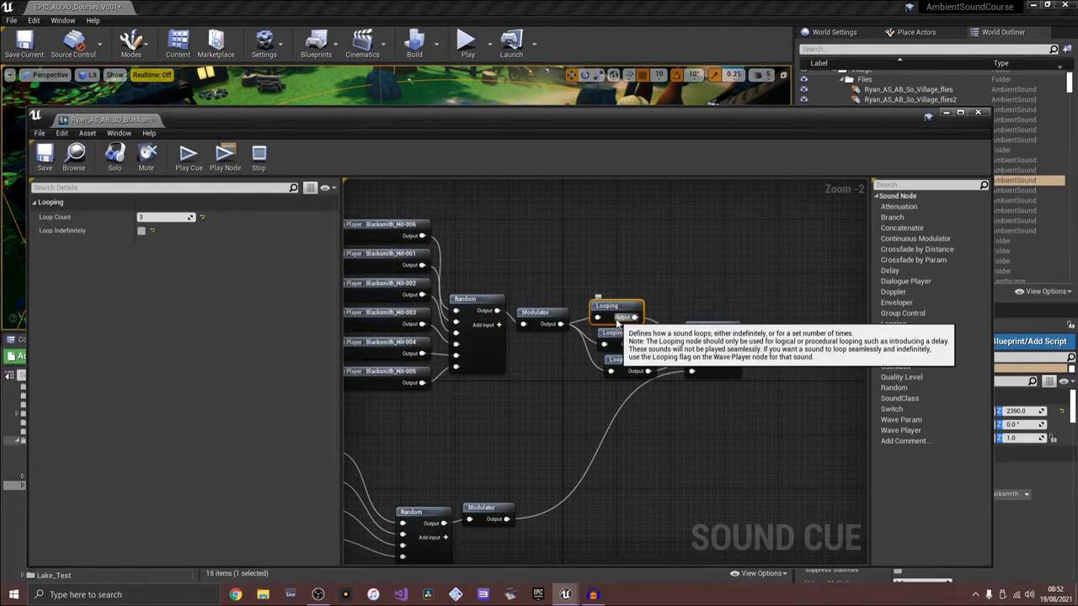
mouse_move(657, 434)
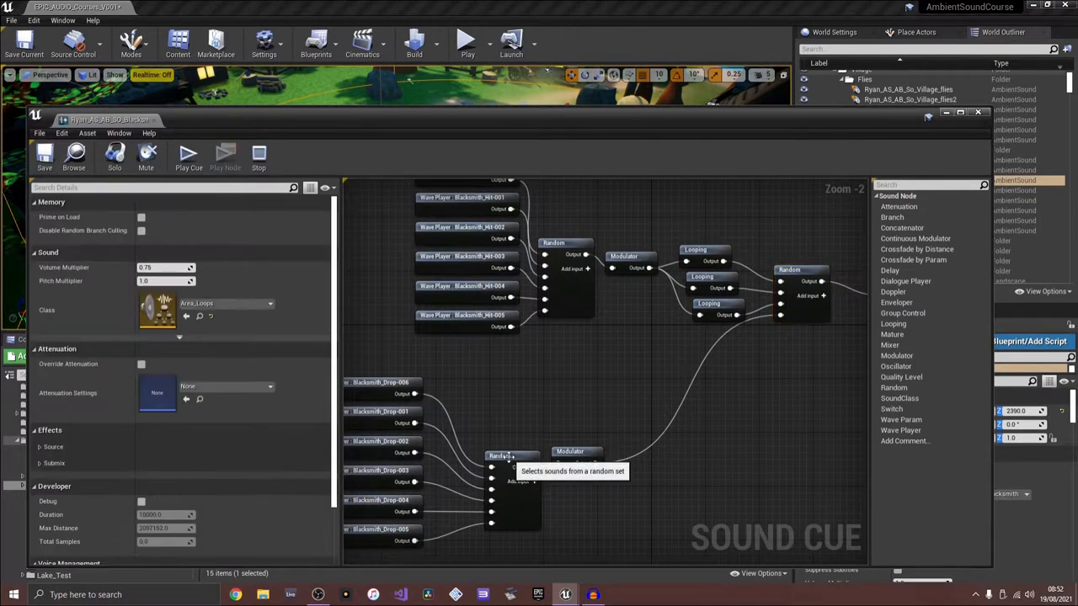
click(505, 454)
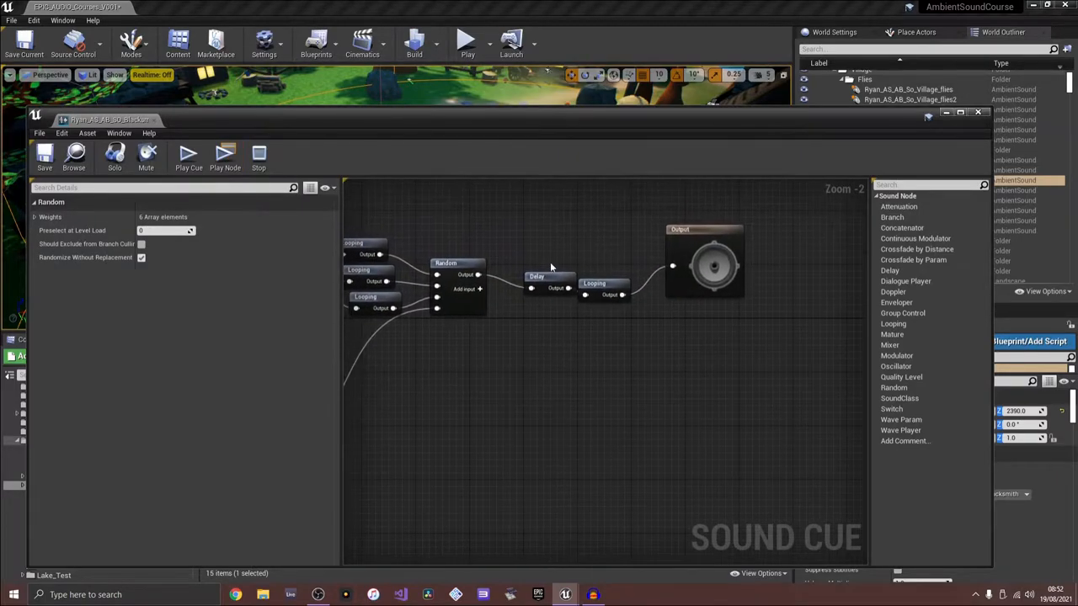
Check the blacksmith cue's Delay node settings and preview the whole cue with Play Cue
click(548, 278)
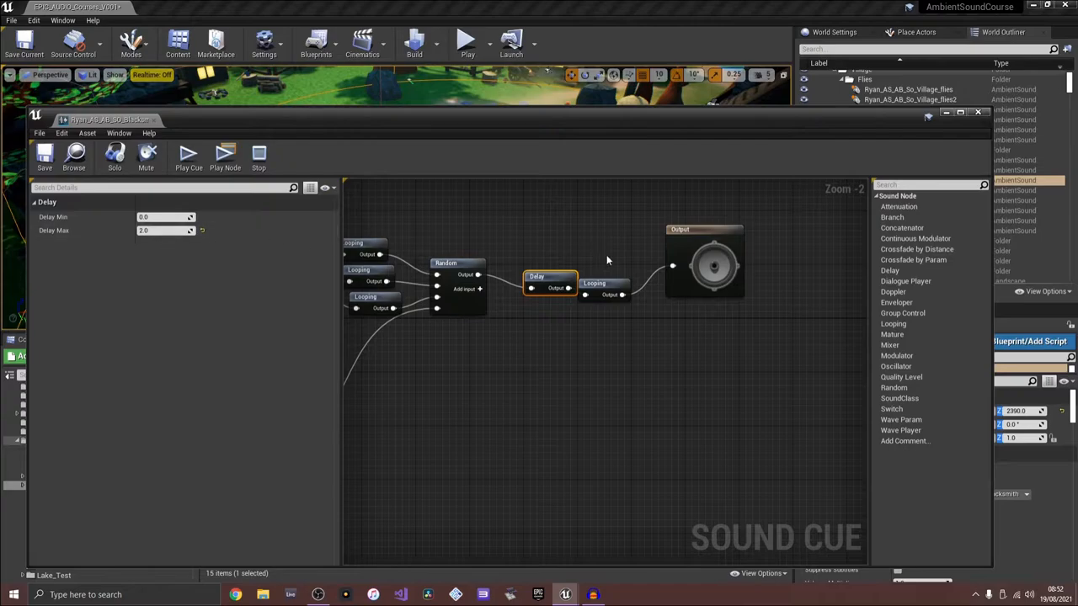
scroll(down, 3)
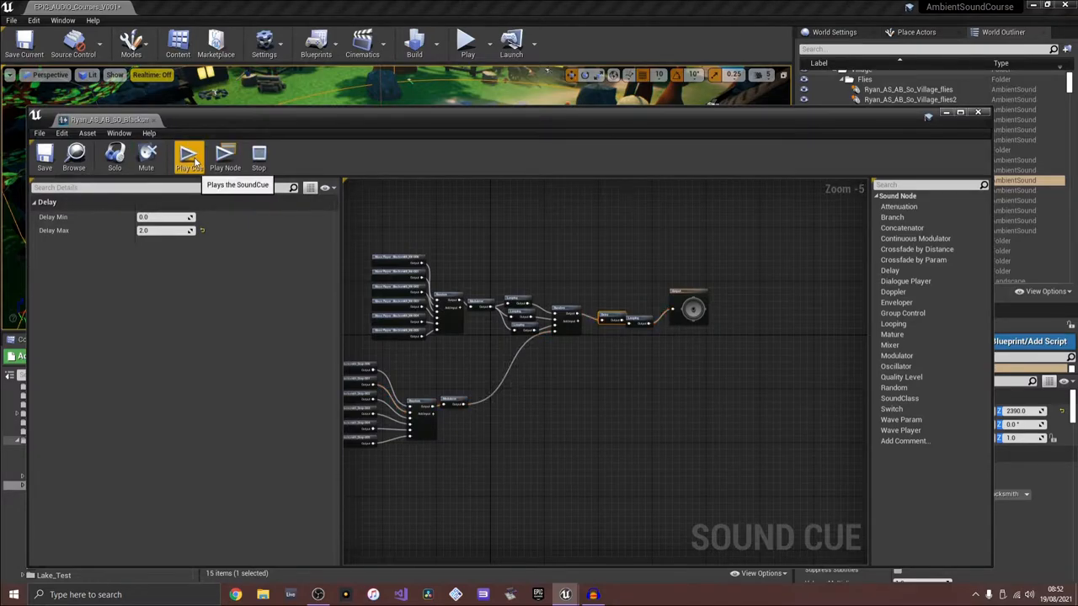
click(189, 155)
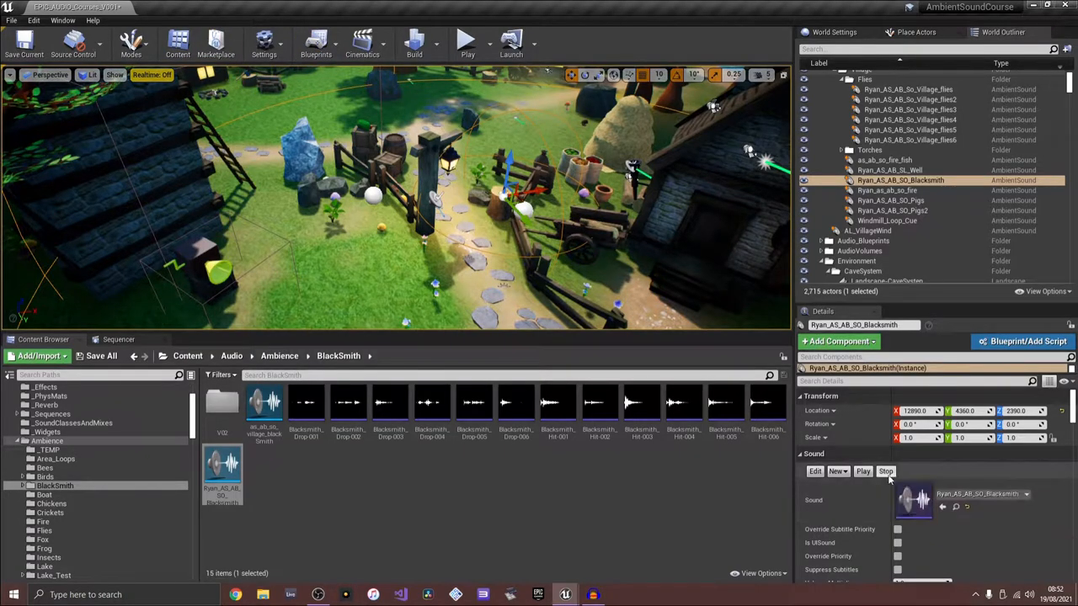
Reopen the Blacksmith Sound Cue asset from the Content Browser for editing
scroll(down, 3)
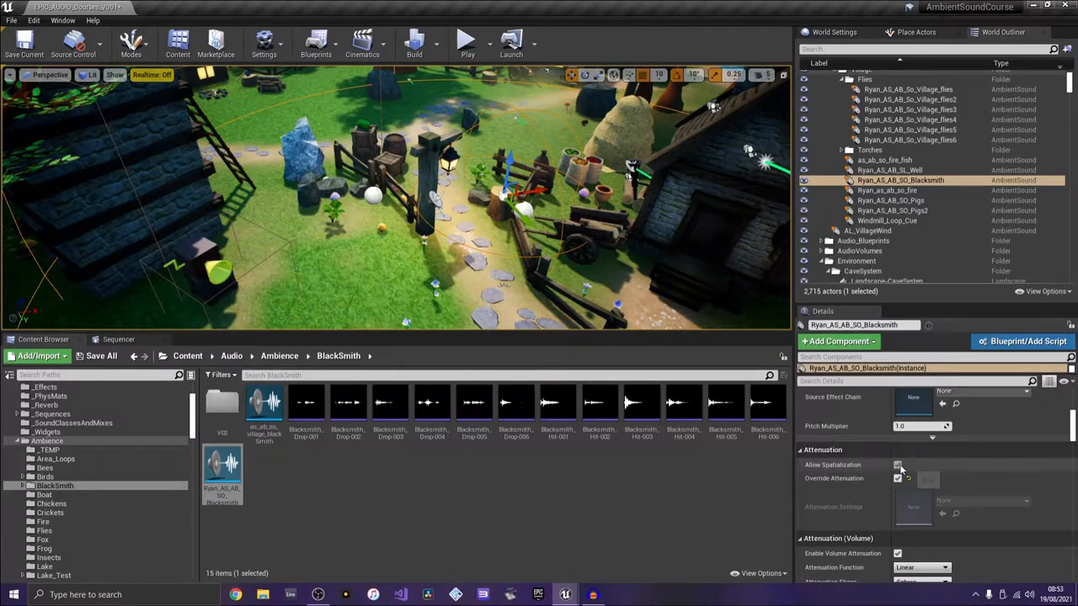
click(897, 465)
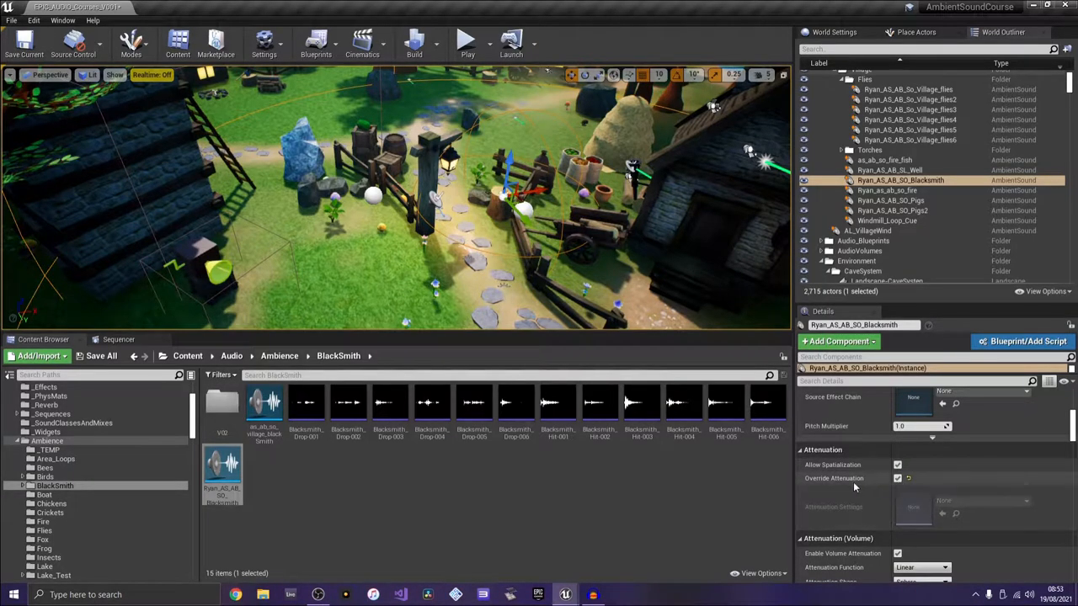
mouse_move(222, 471)
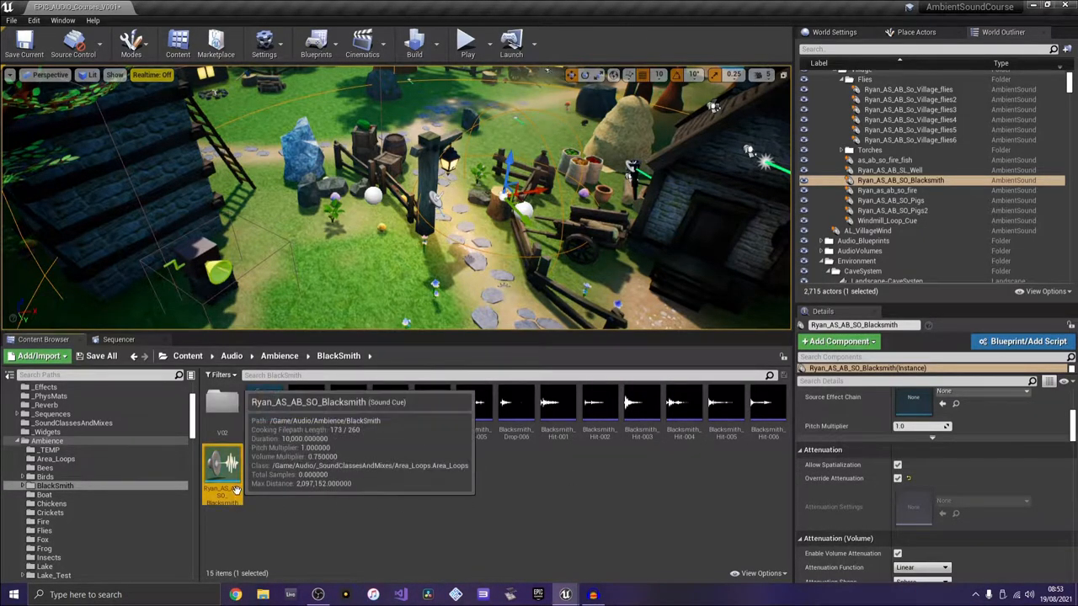
double_click(223, 468)
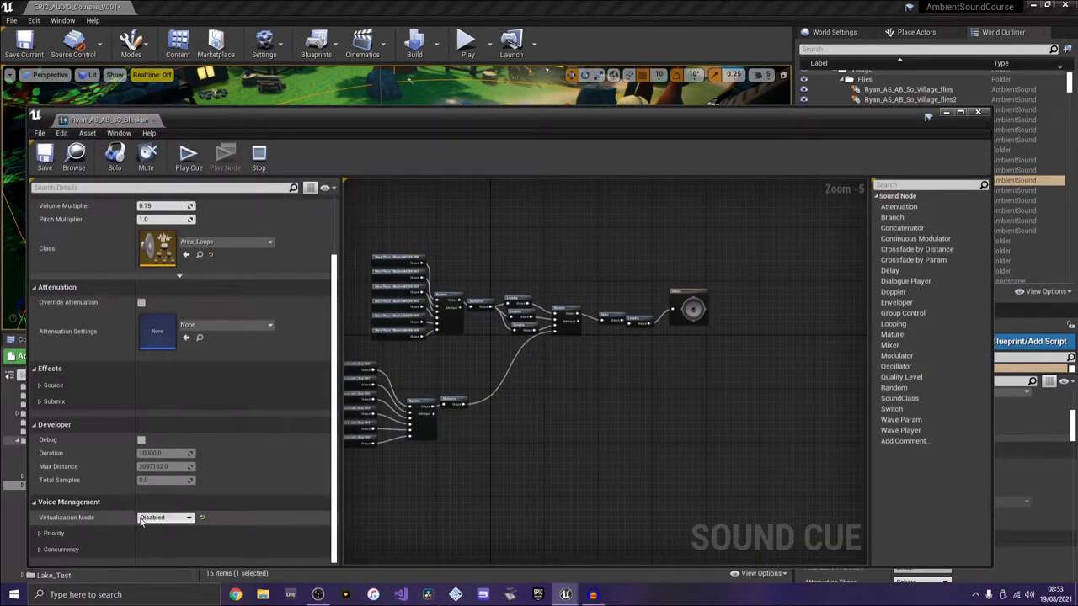
click(165, 517)
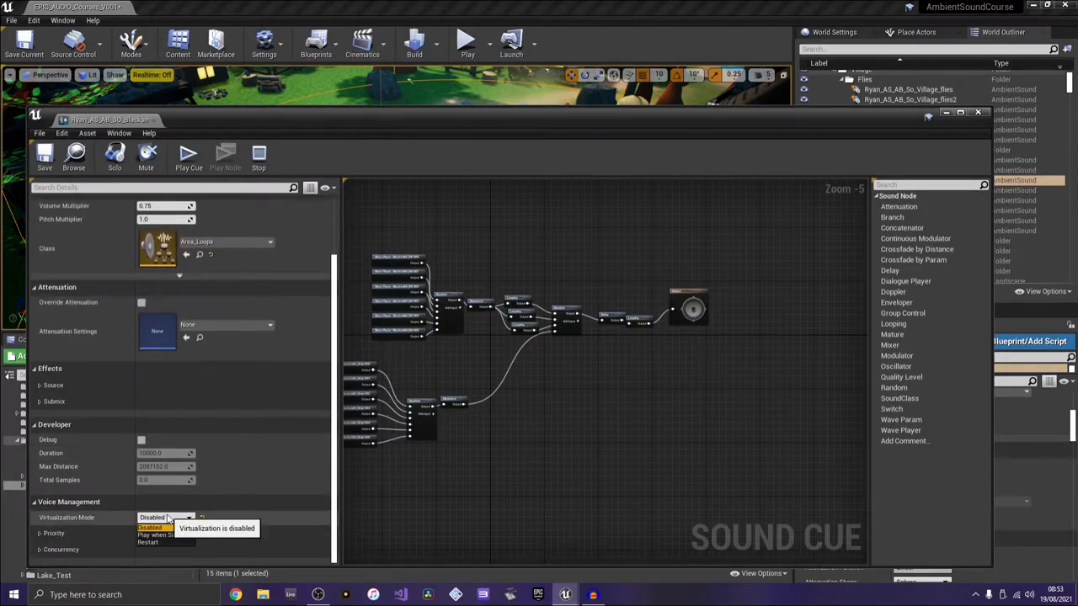
mouse_move(160, 536)
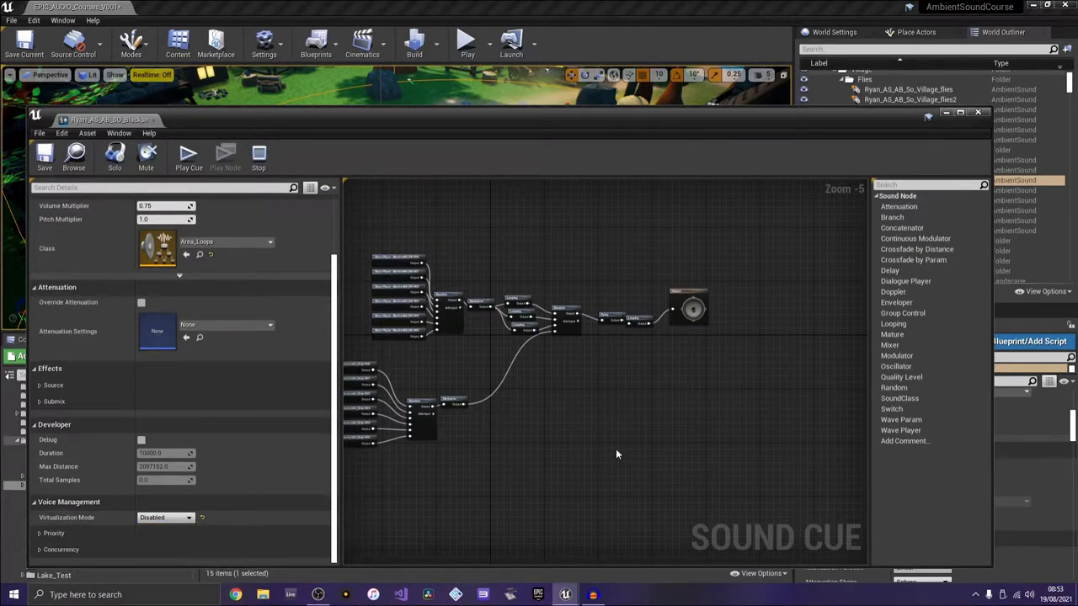
mouse_move(617, 482)
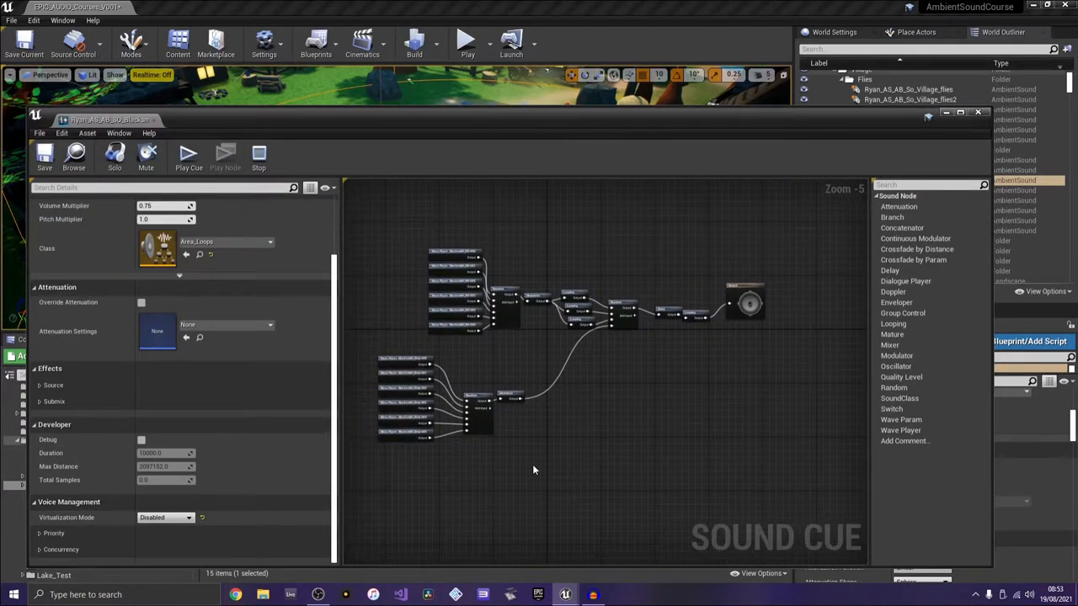
click(165, 517)
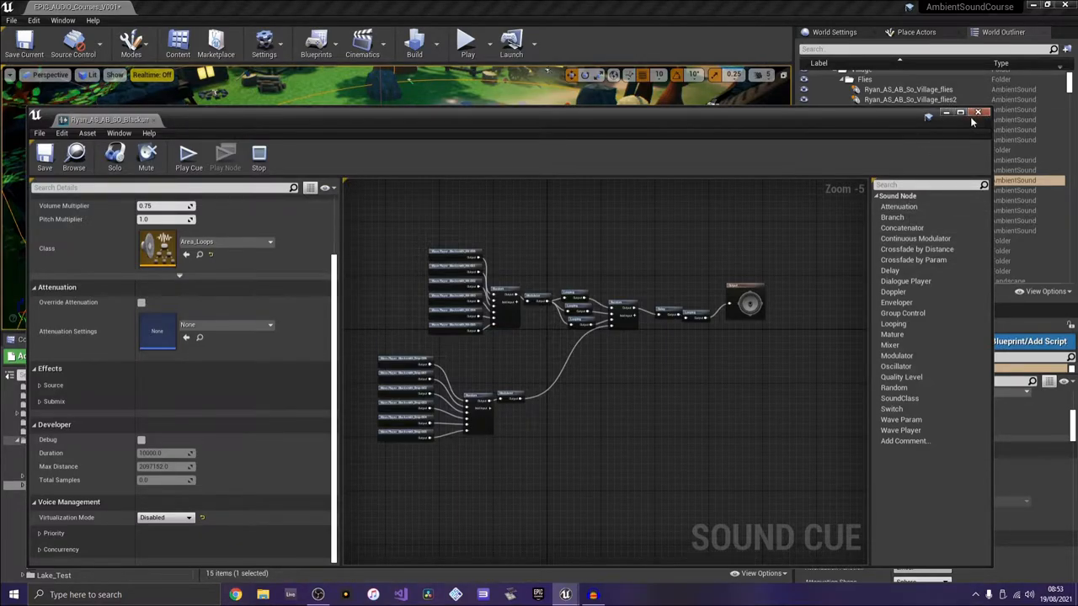
click(976, 113)
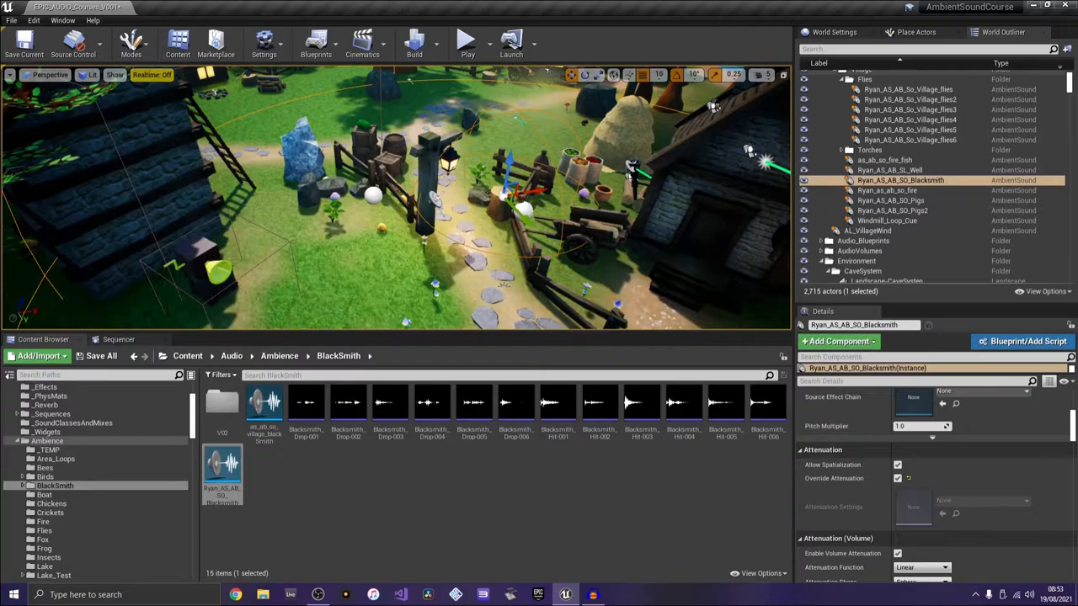
scroll(down, 3)
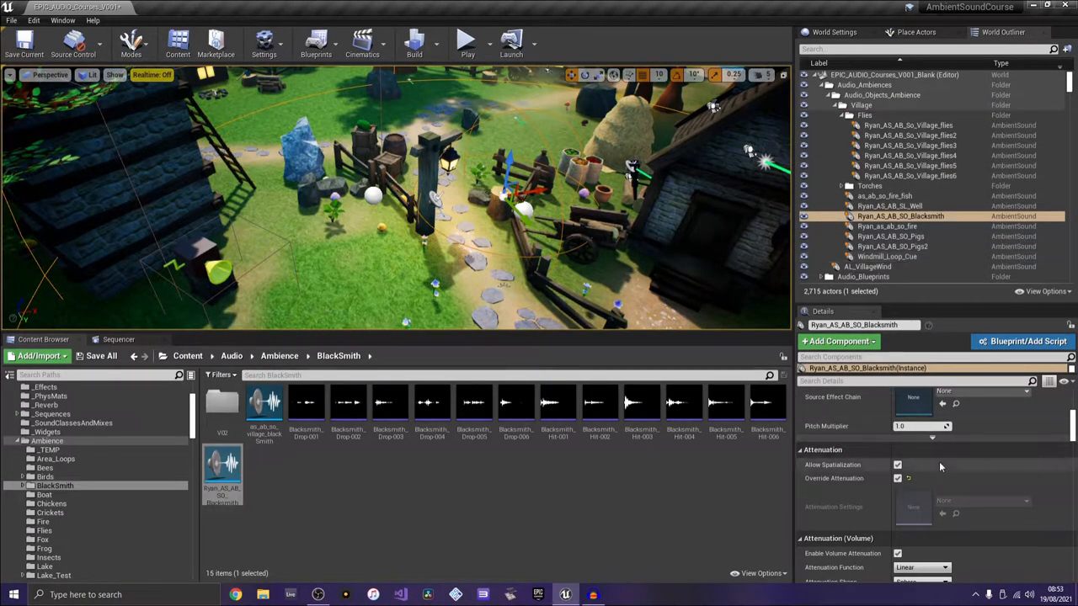
scroll(down, 3)
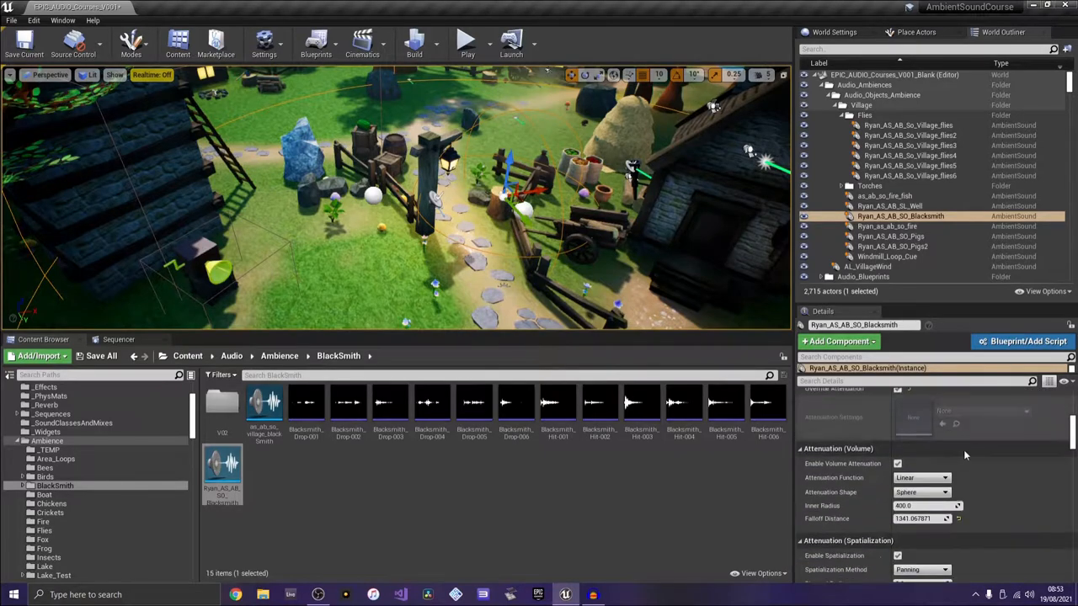
scroll(down, 3)
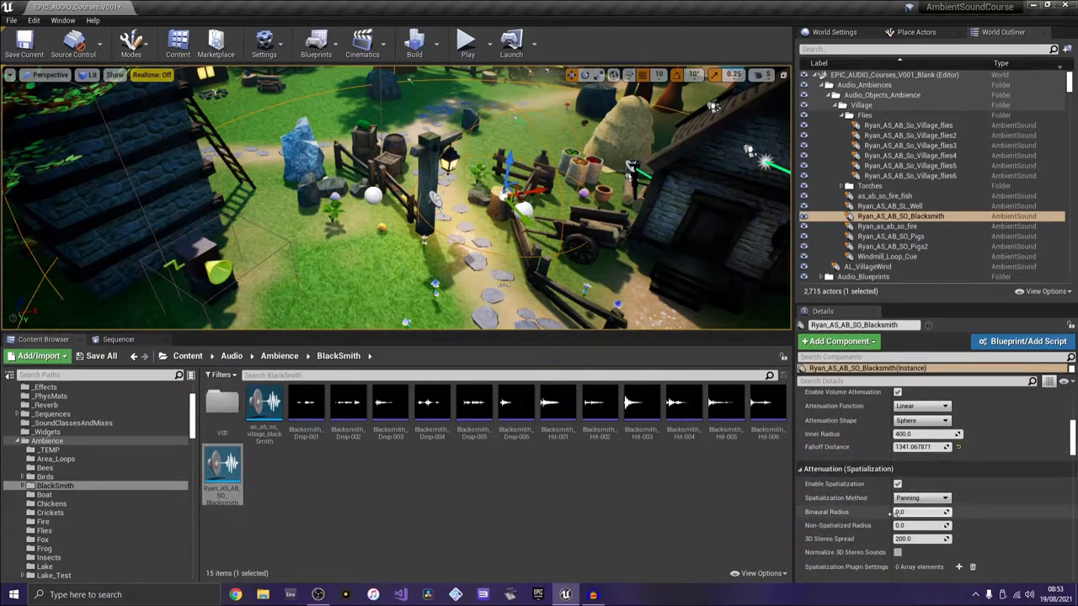
scroll(down, 3)
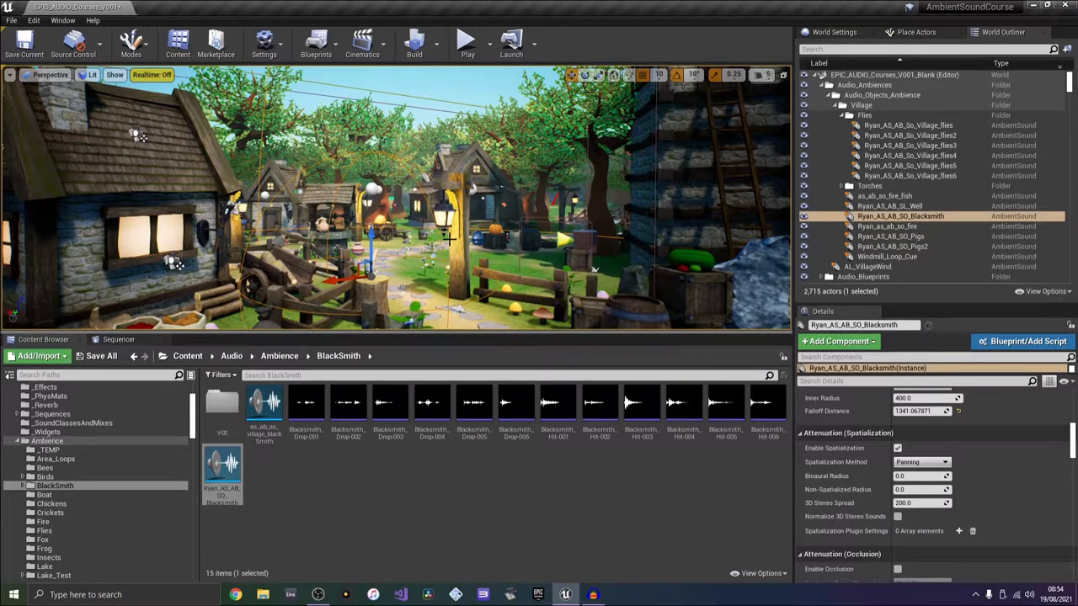
mouse_move(910, 175)
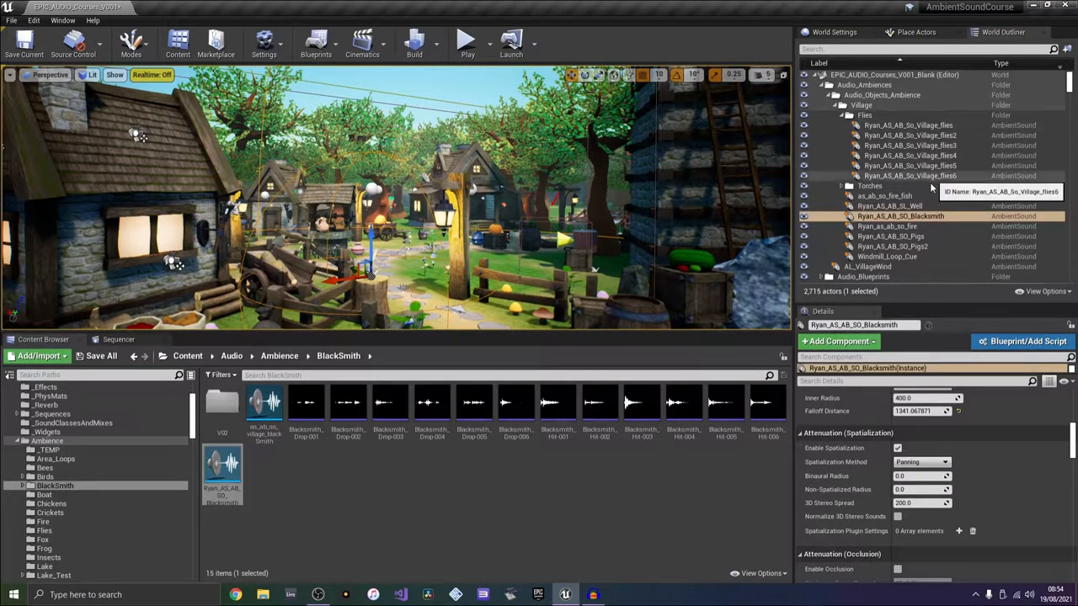
Deselect the blacksmith ambient sound so no actor is selected in the level
click(868, 266)
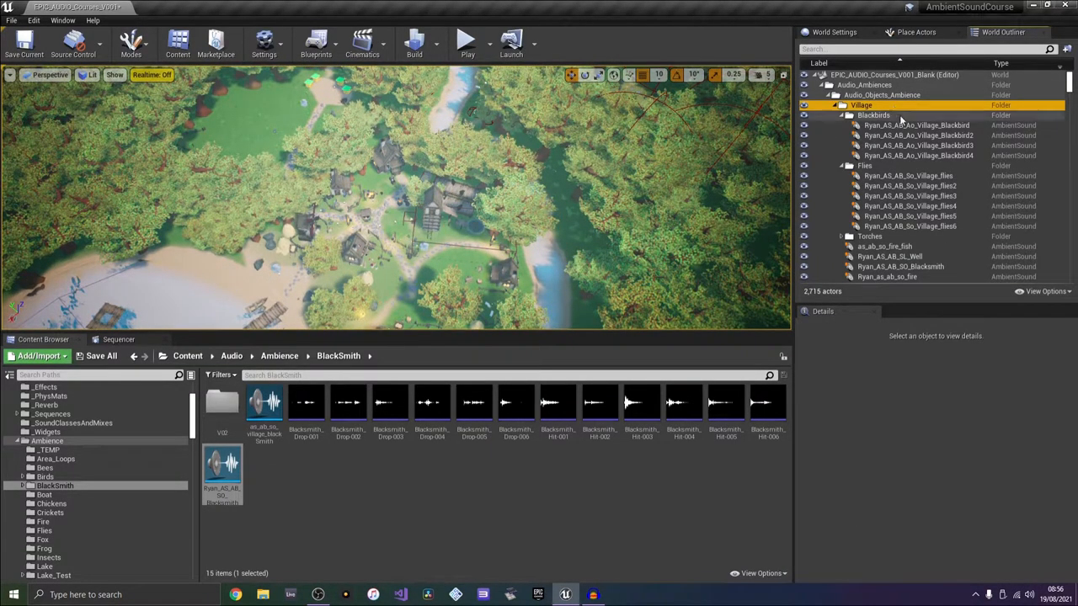
Select the four village blackbird ambient sounds to show their shared blackbirds attenuation
click(916, 125)
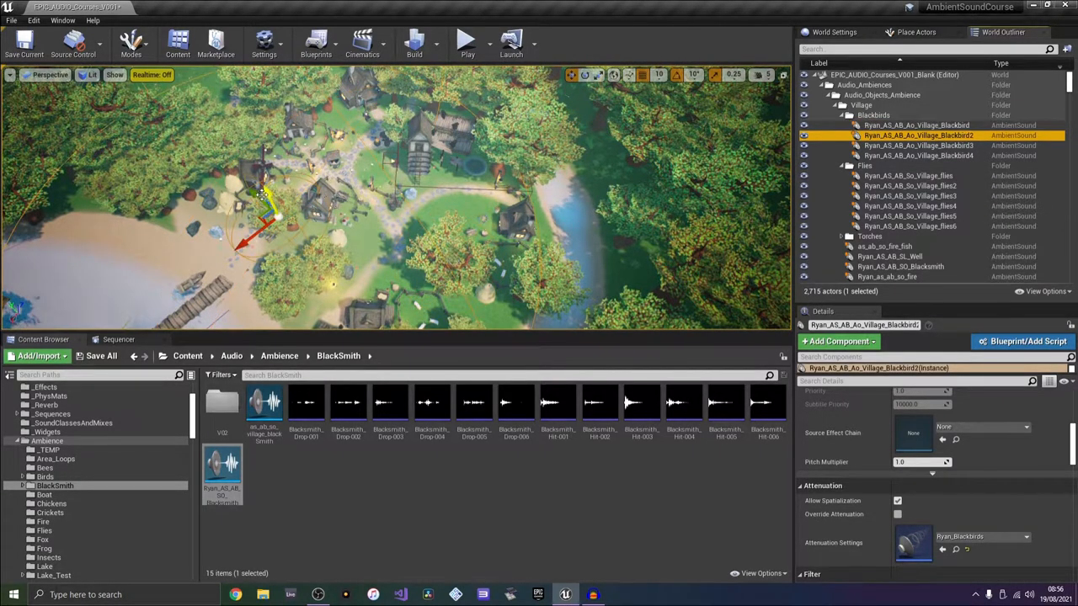
click(918, 145)
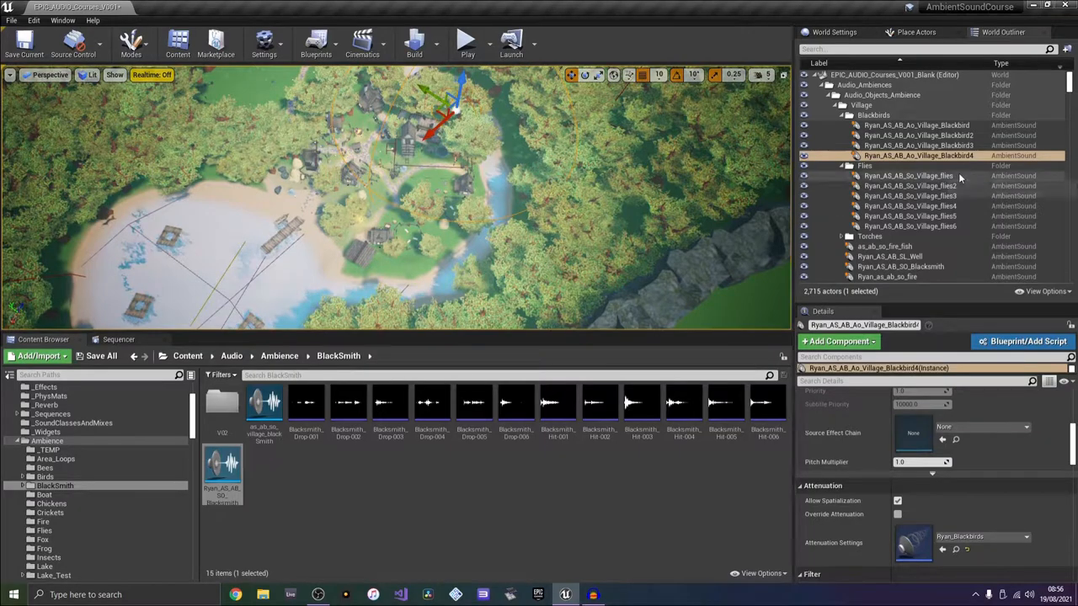
click(916, 125)
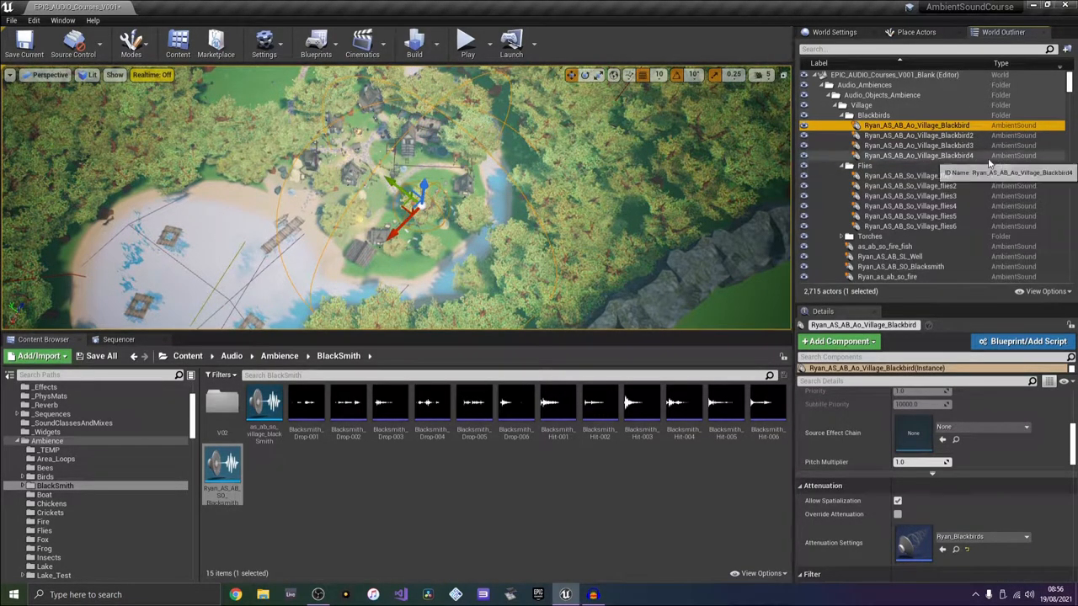
click(920, 155)
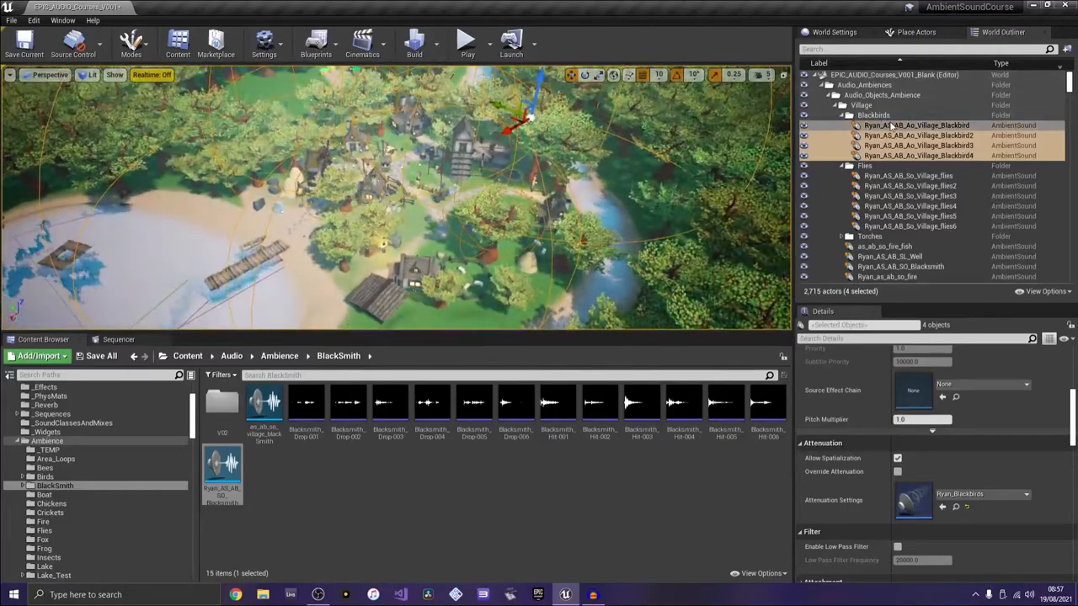
Browse from the Details Attenuation Settings to the blackbirds asset in Content/Audio/_Attenuations
click(916, 125)
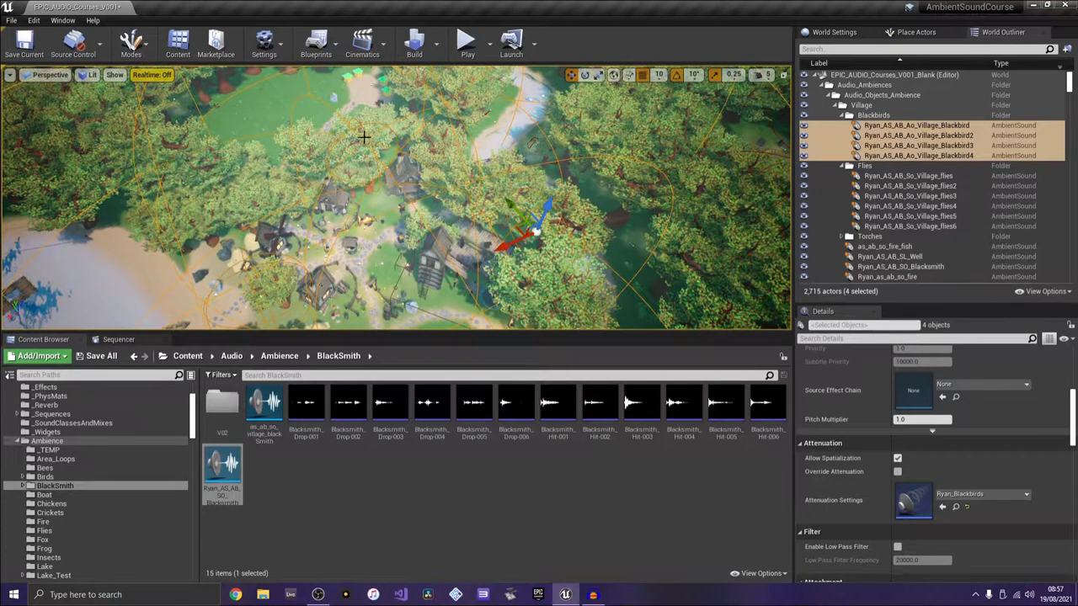
mouse_move(404, 173)
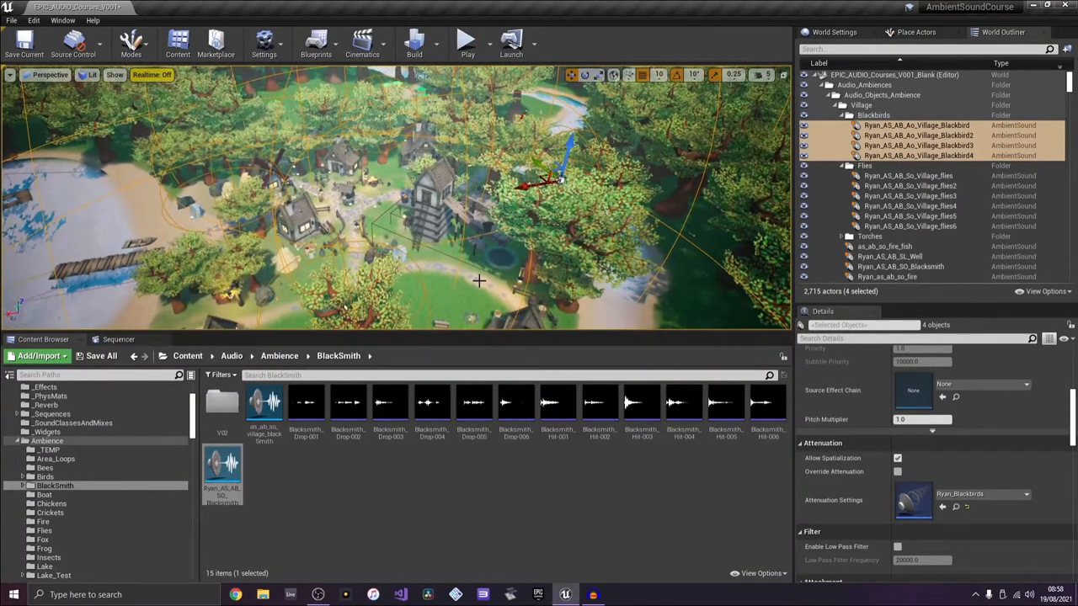
mouse_move(468, 41)
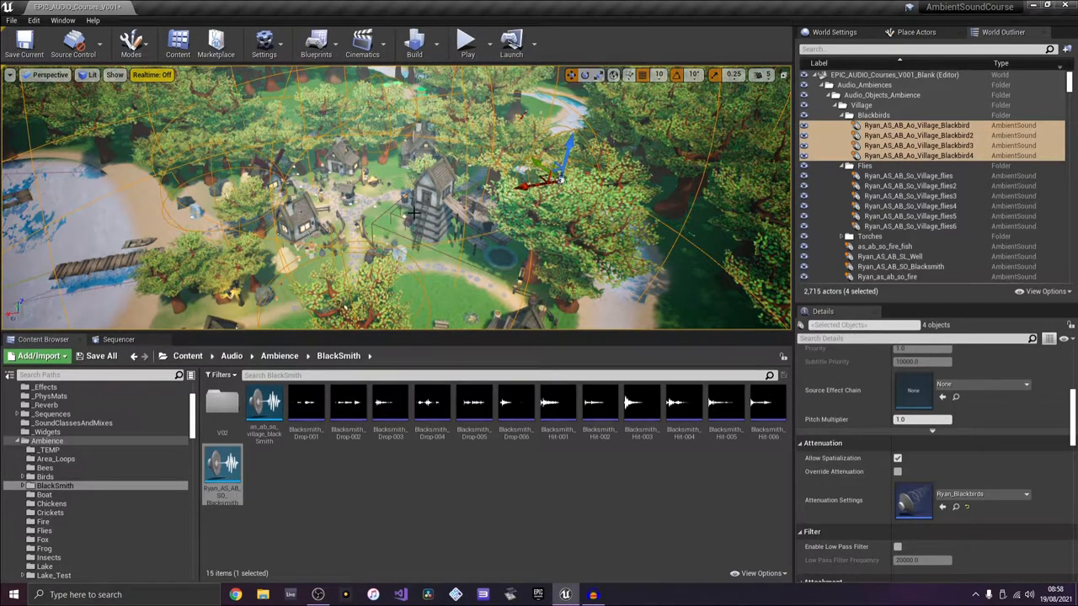
scroll(down, 3)
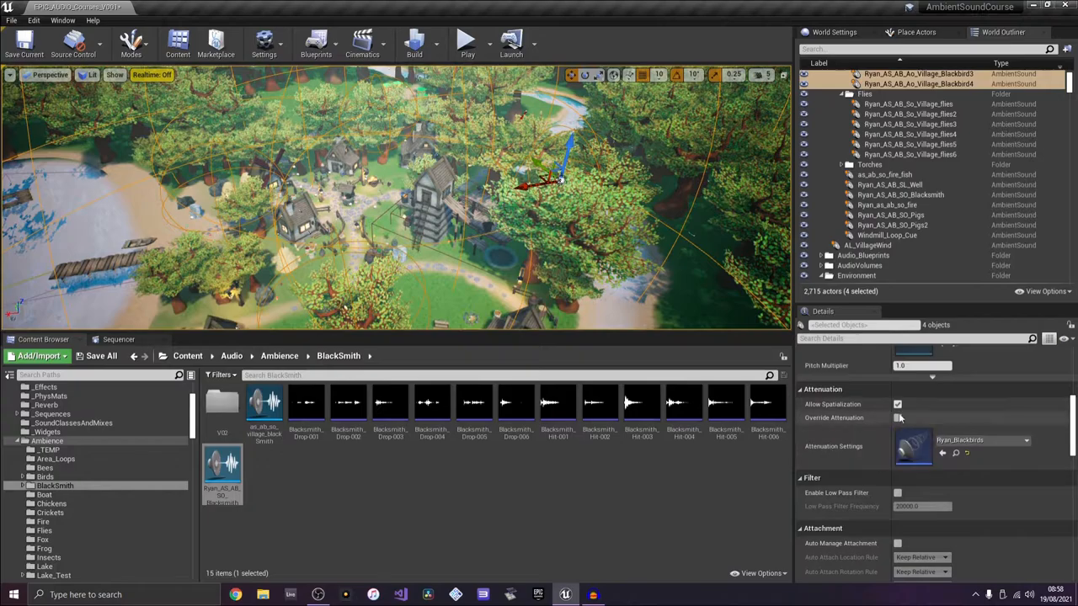
scroll(down, 3)
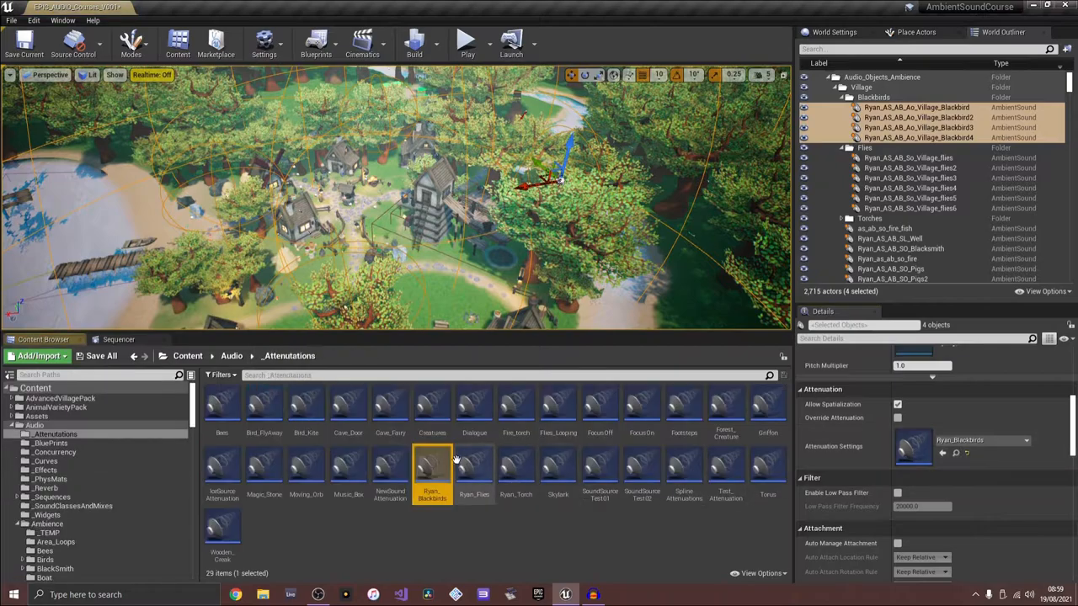
Give the blackbirds attenuation a Falloff Distance of 3600.0, then move on to the first flies sound
double_click(432, 468)
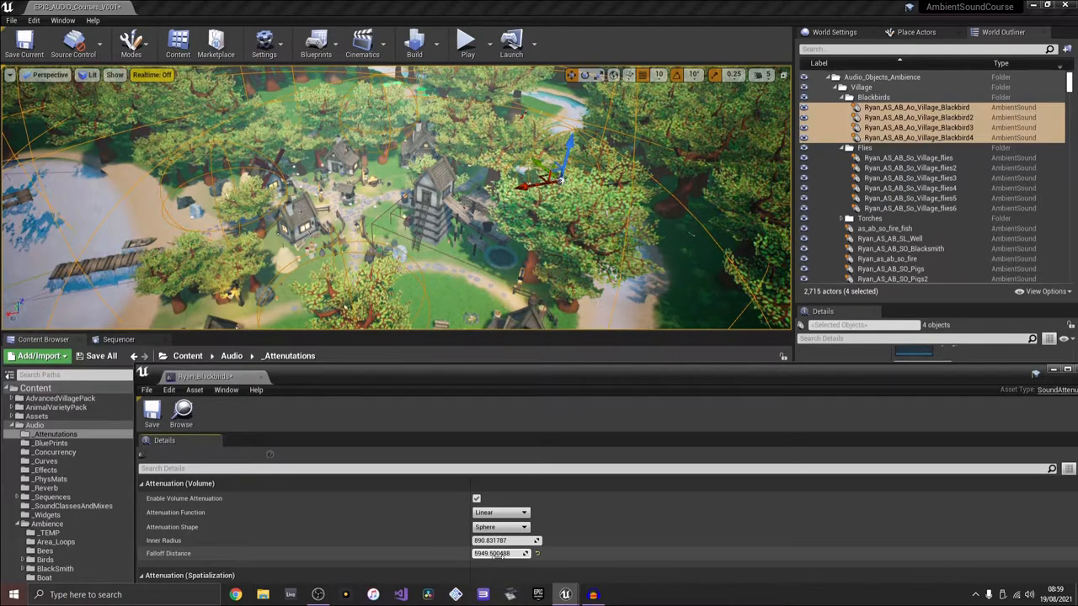
text(3600.0)
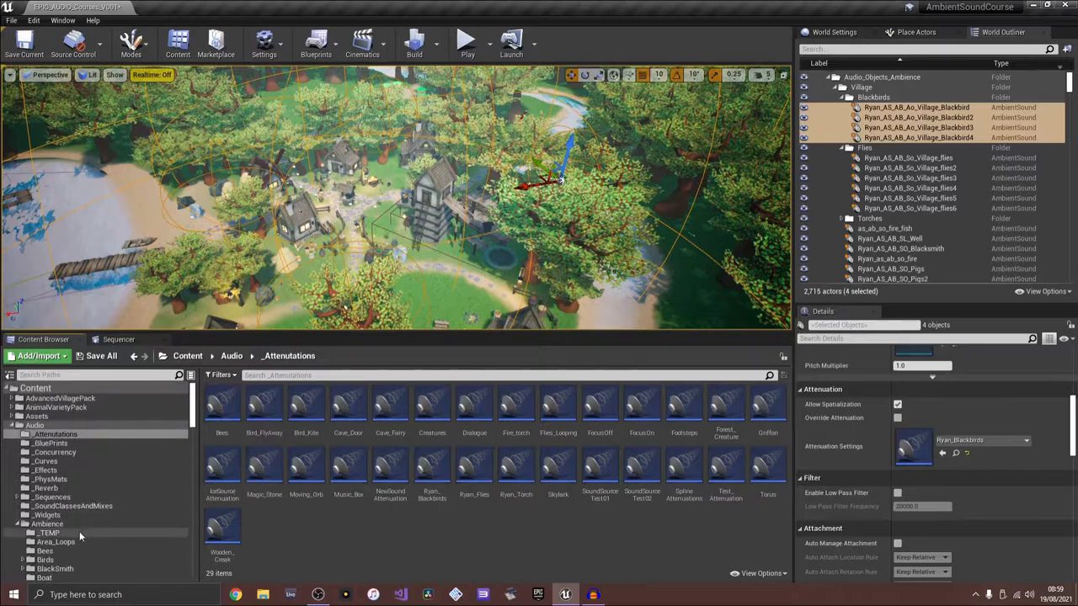
mouse_move(547, 532)
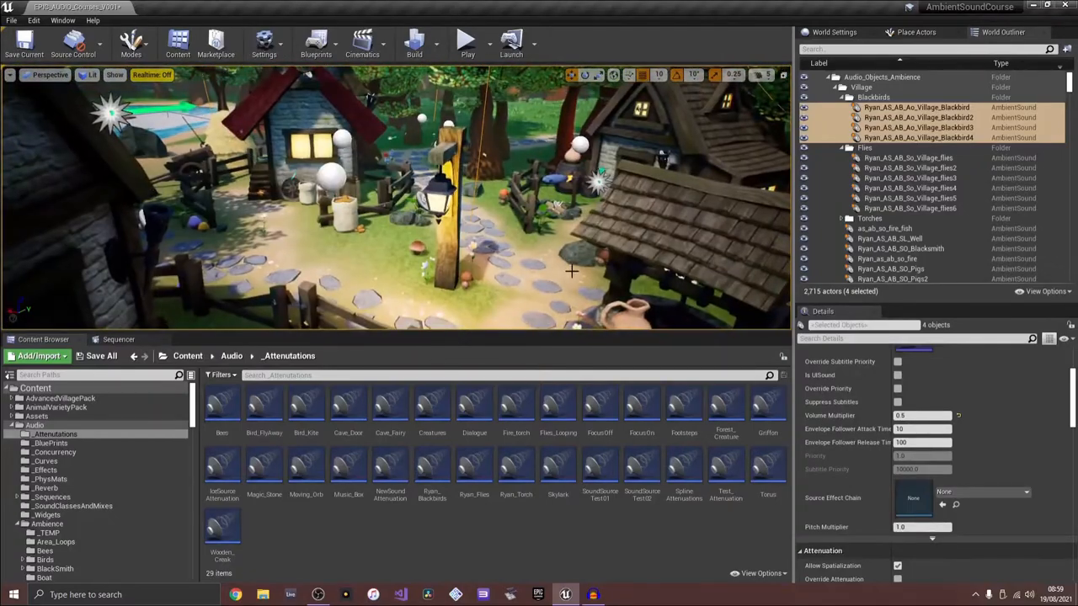
click(908, 158)
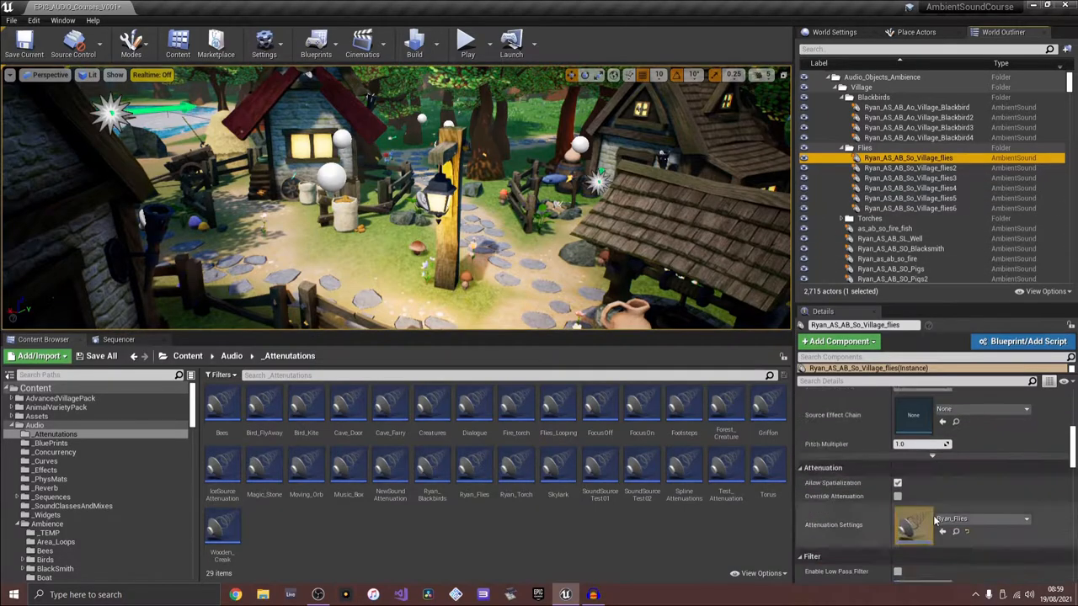
Show the first flies ambient sound's Details with its flies attenuation settings
click(909, 178)
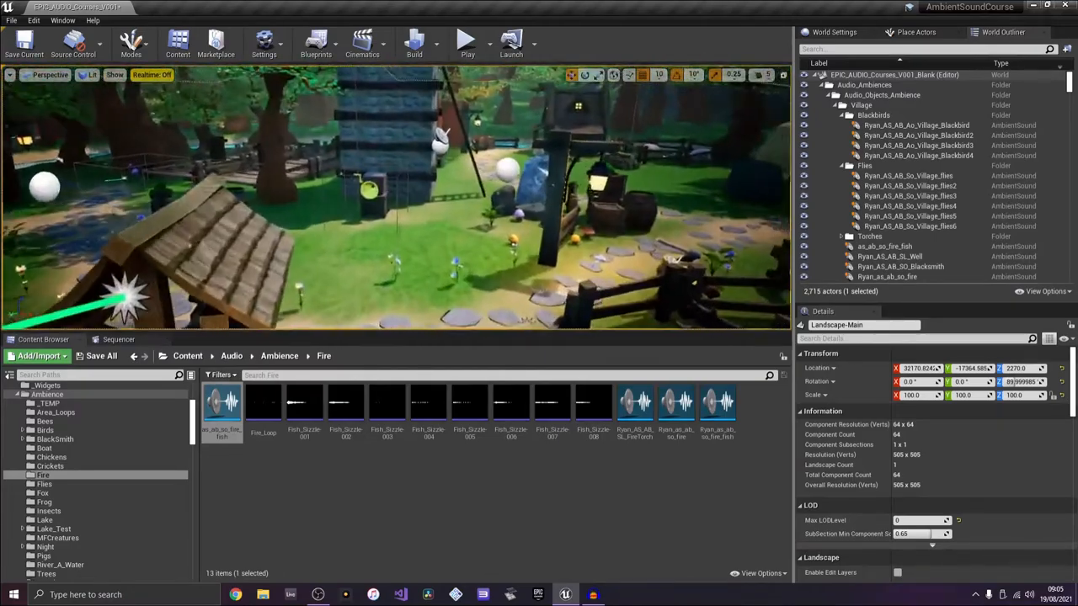
Frame the cobbled village street and bring up Place Actor options for the selected fire sound
click(909, 226)
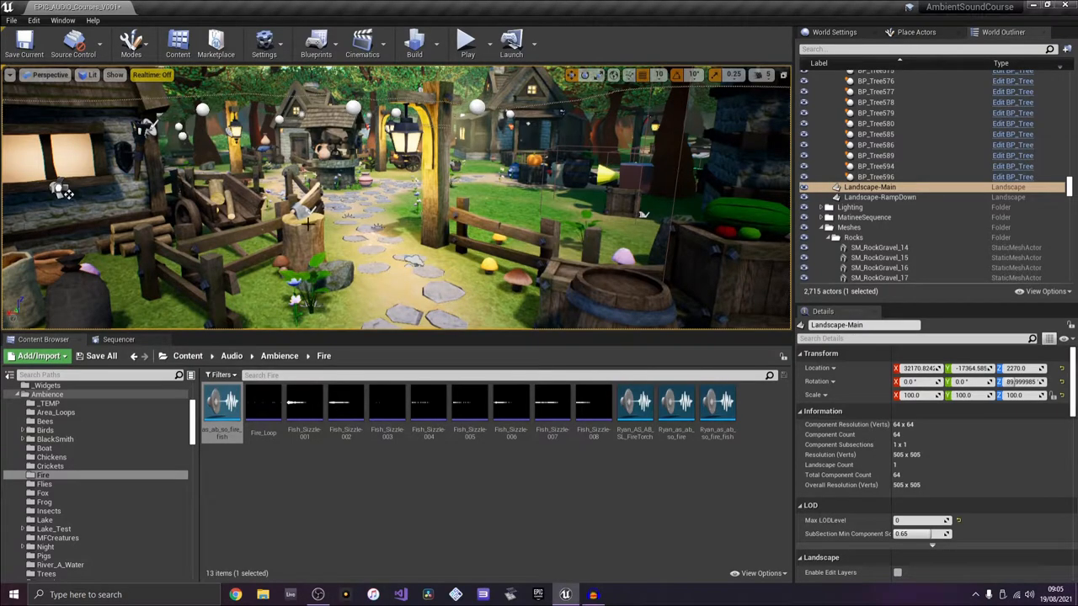
click(899, 178)
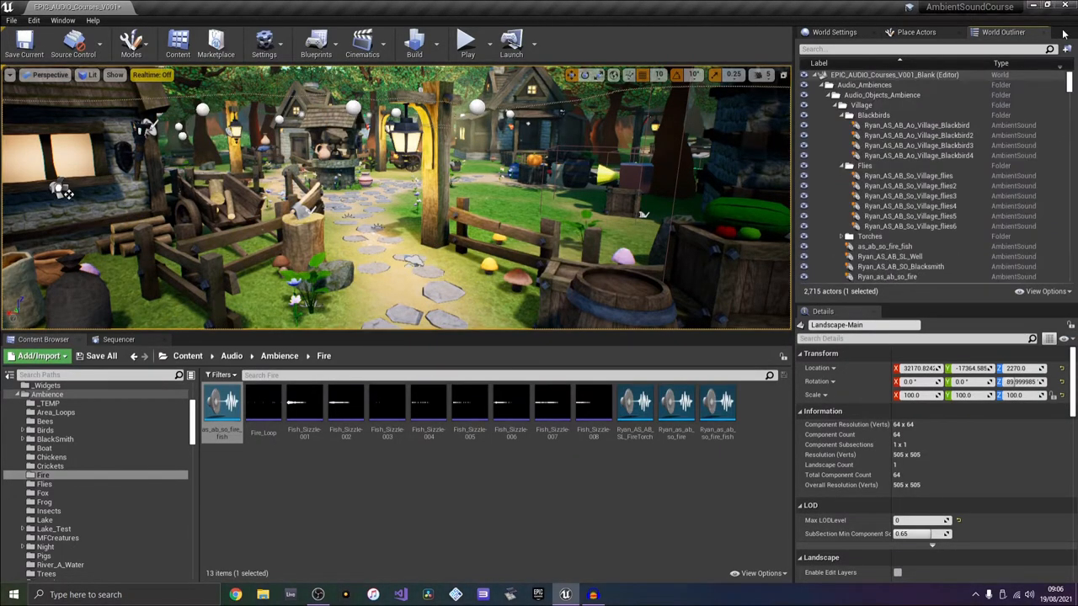
right_click(421, 252)
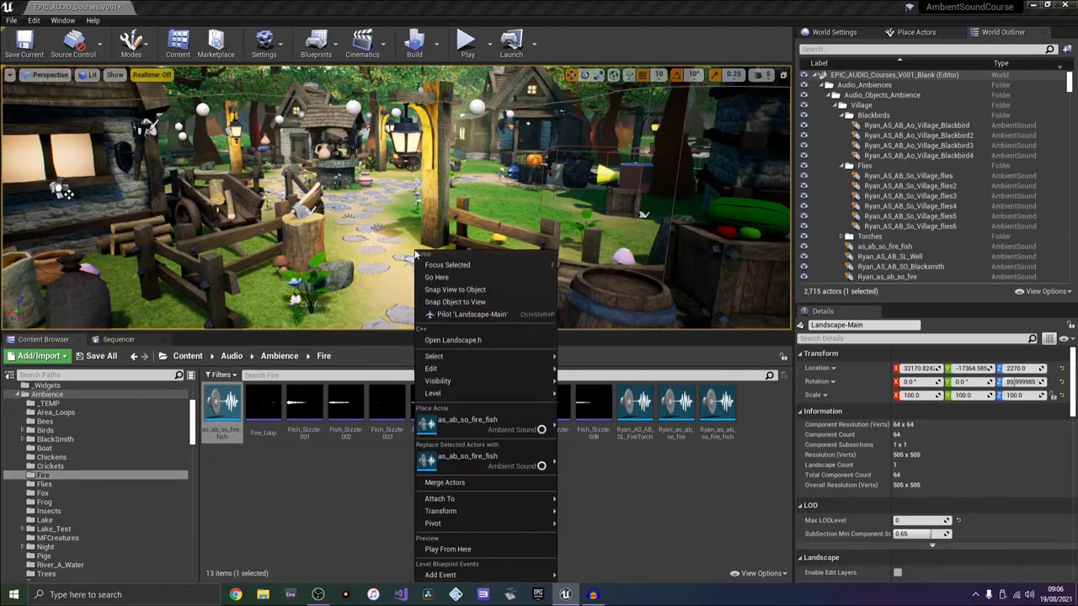